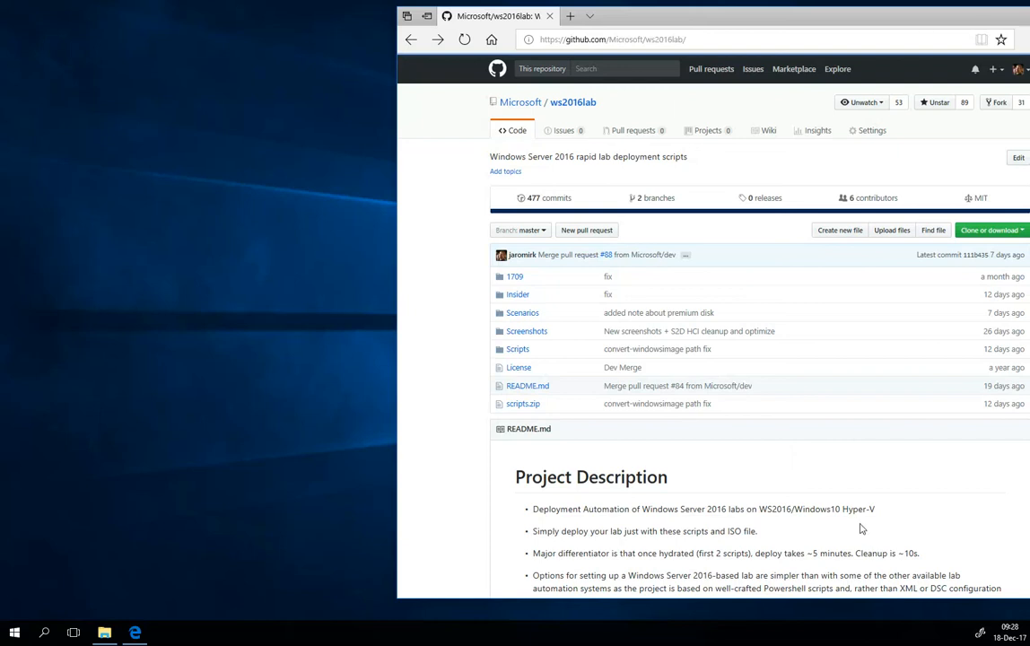
pyautogui.moveTo(603, 368)
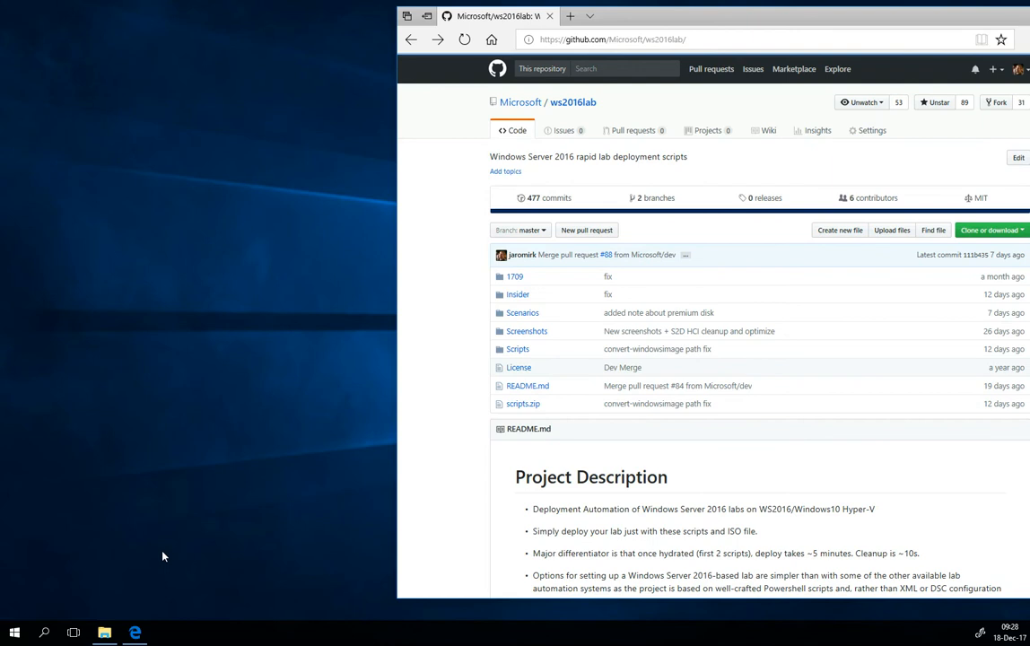
pyautogui.moveTo(656, 419)
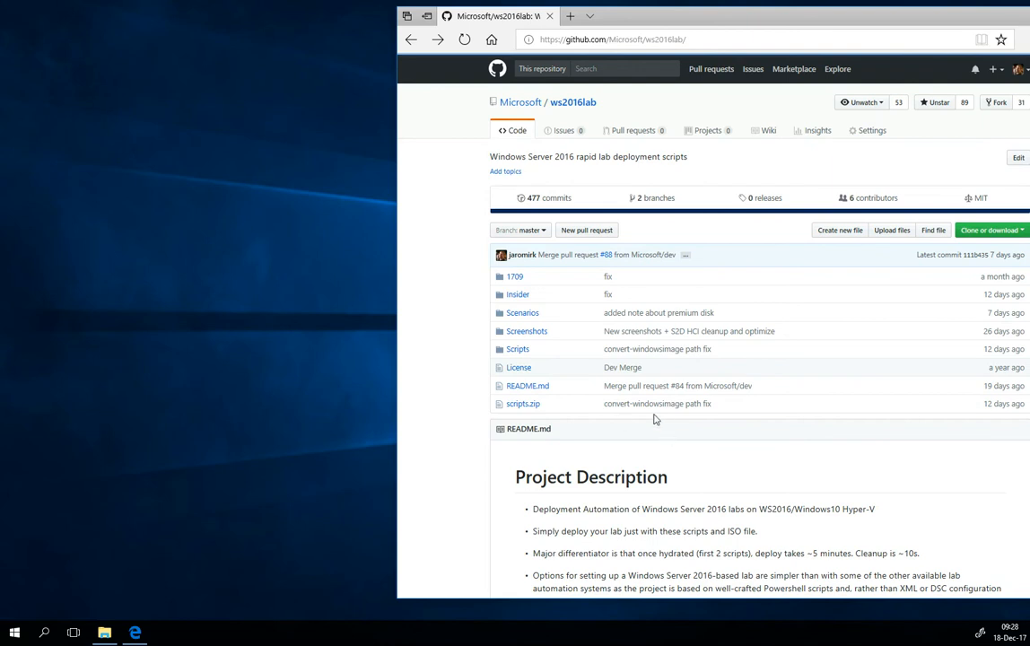
# - Download scripts.zip from the Scripts link in Step 1 of the ws2016lab GitHub README
pyautogui.click(613, 39)
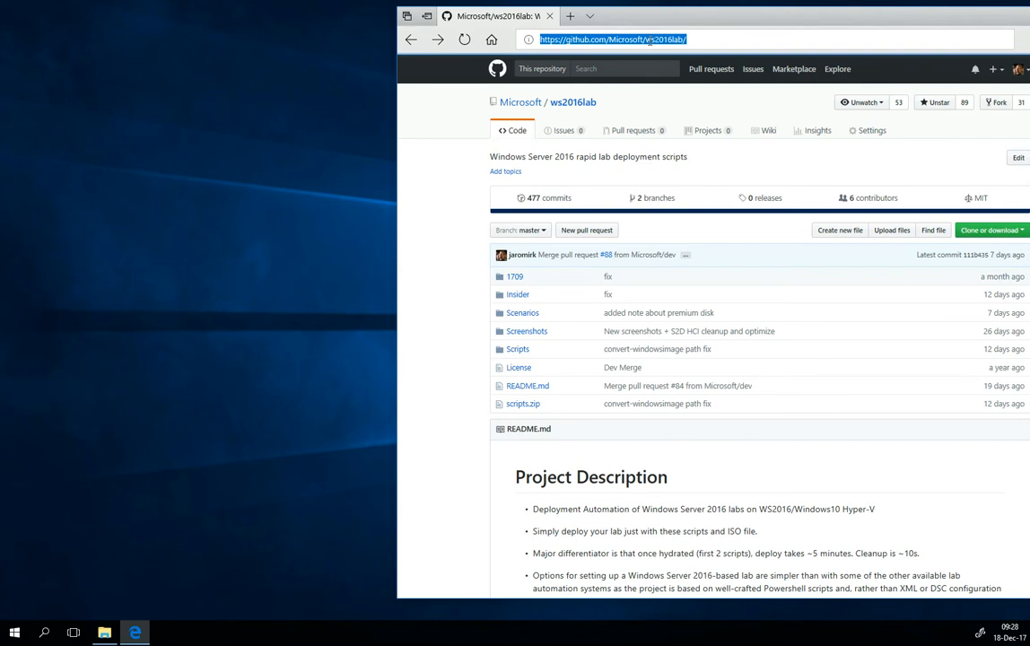
pyautogui.scroll(-3)
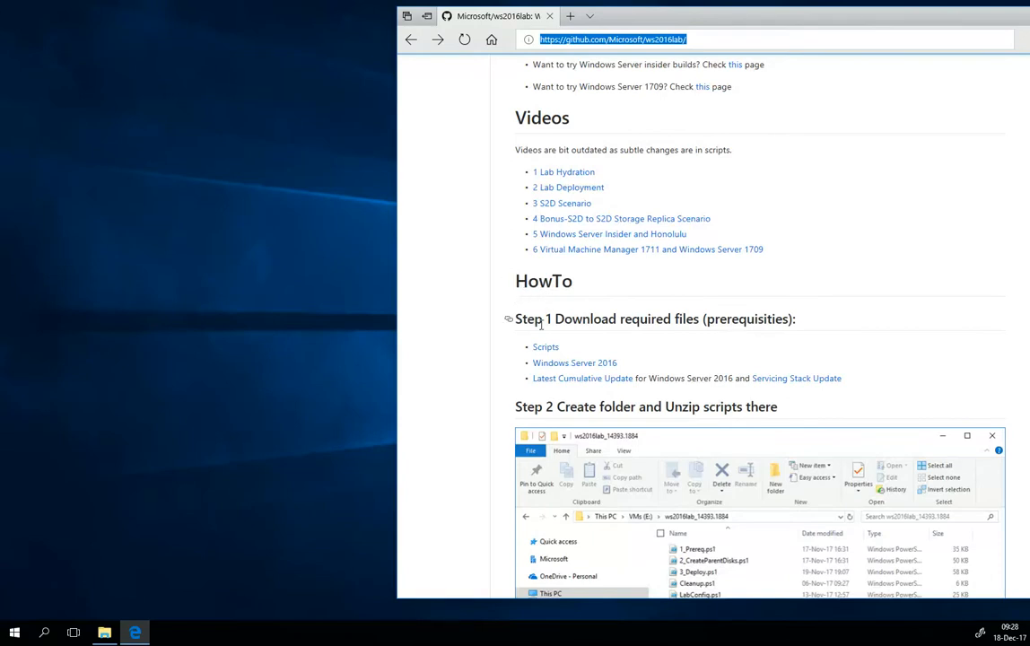
pyautogui.moveTo(545, 348)
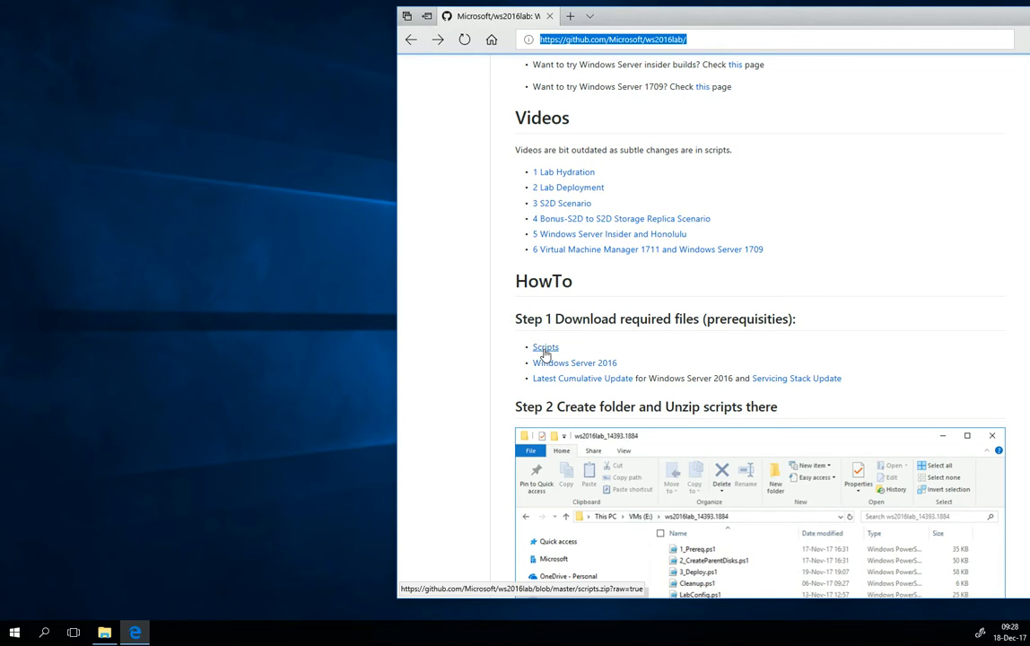
pyautogui.click(546, 348)
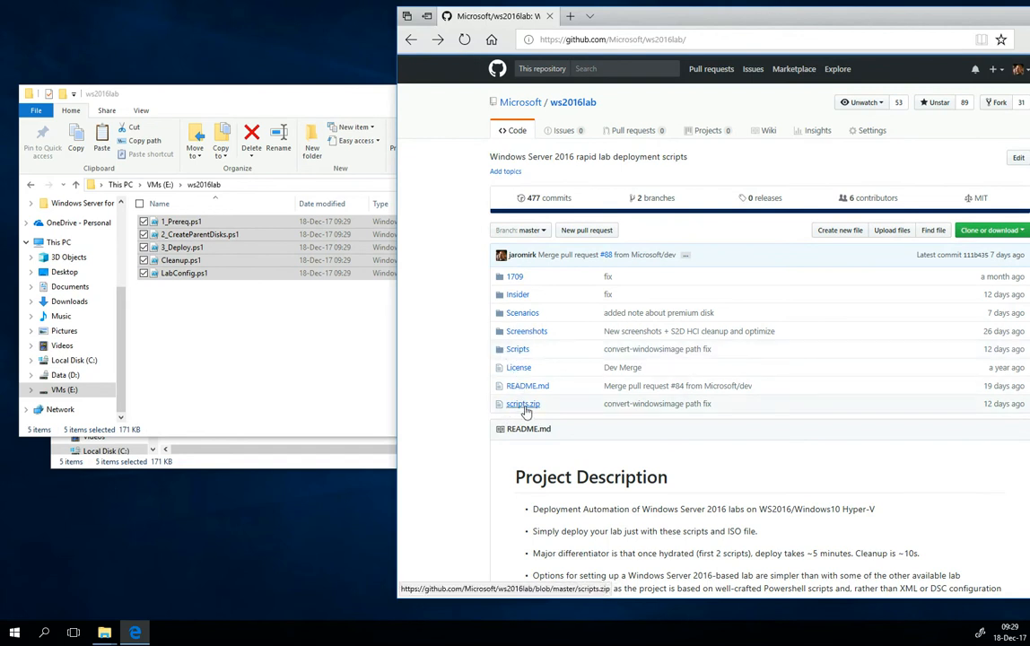
# - Open the Windows Server 2016 evaluation, choose the ISO file type, and continue to registration
pyautogui.scroll(-3)
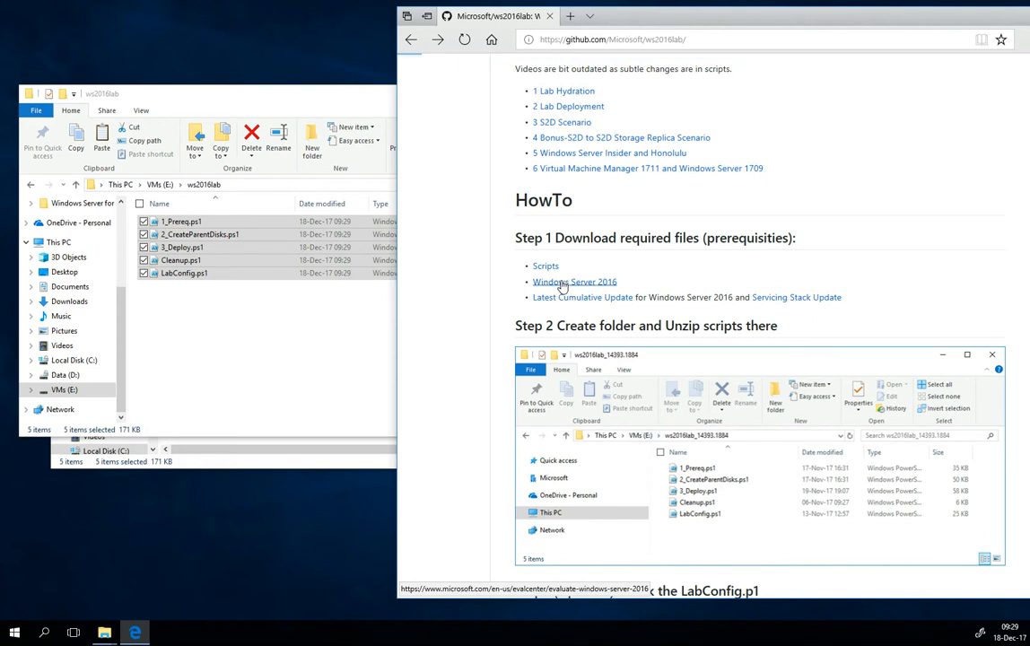
pyautogui.click(575, 280)
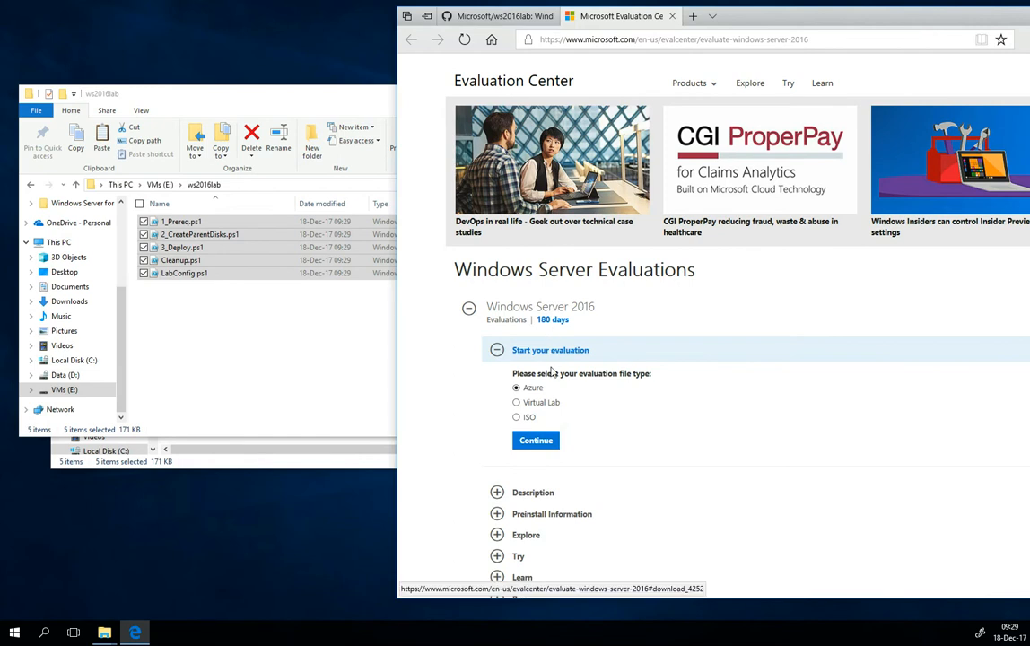
pyautogui.click(516, 416)
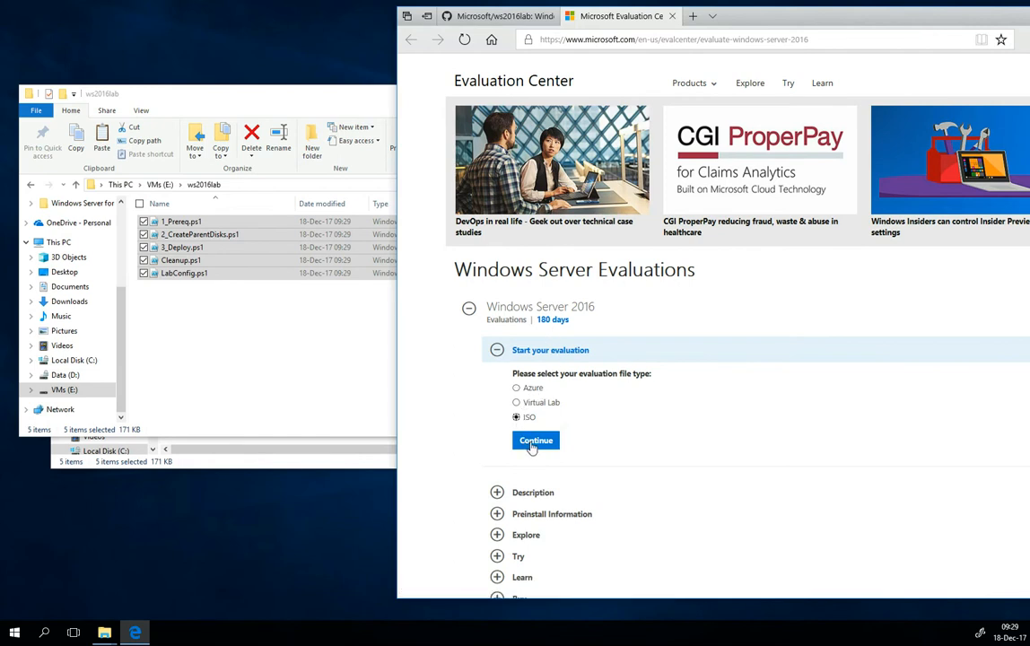
pyautogui.click(536, 441)
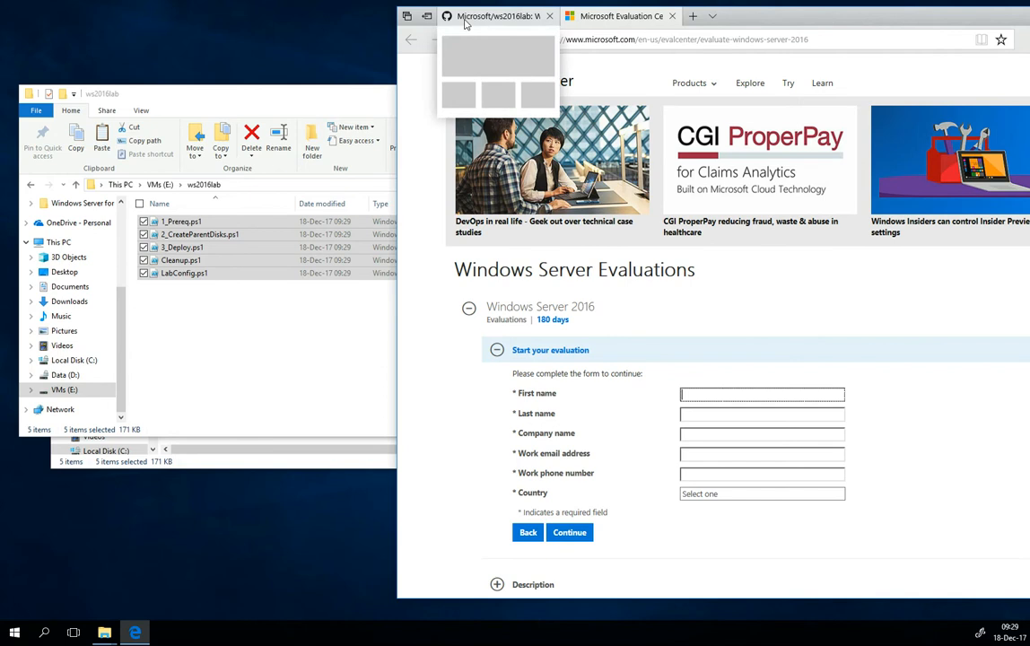
# - Open the Servicing Stack Update search from the README and view the cumulative update results
pyautogui.click(498, 16)
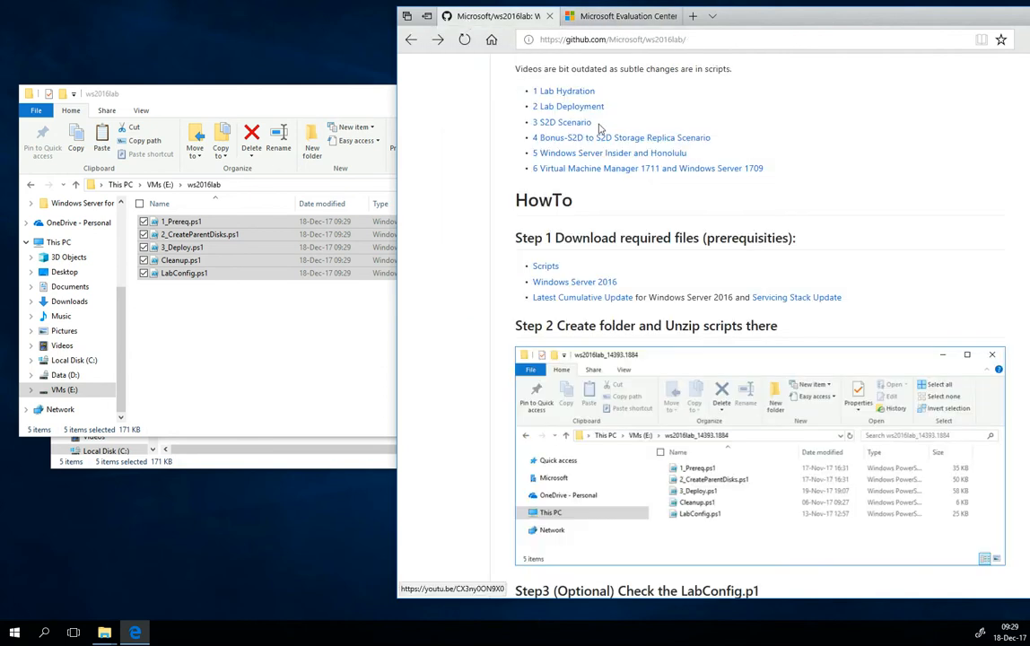
pyautogui.moveTo(585, 240)
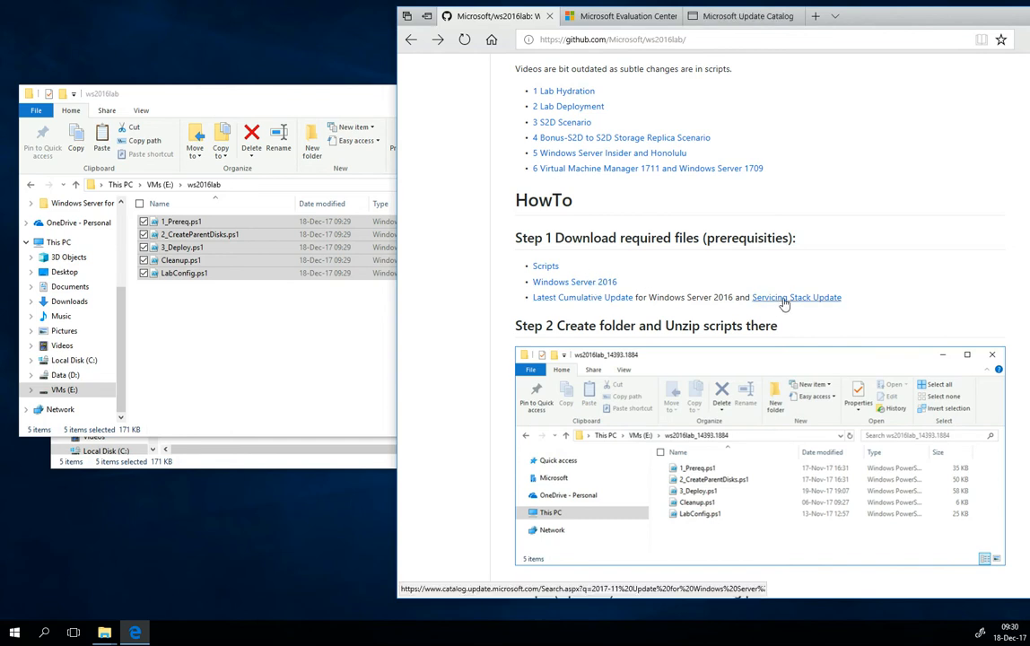
pyautogui.click(797, 297)
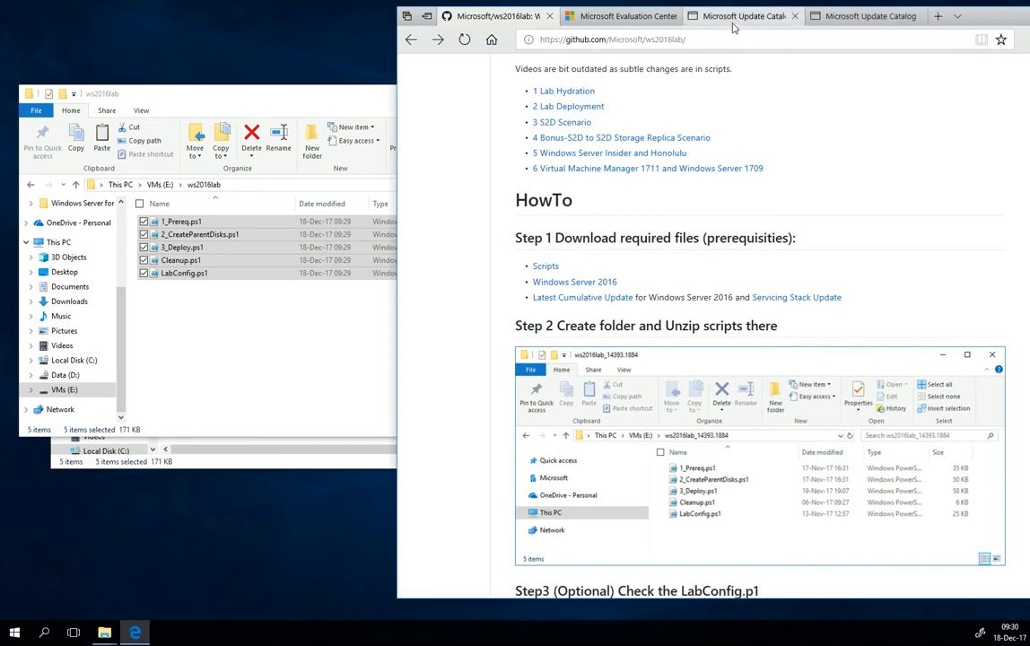
pyautogui.click(740, 15)
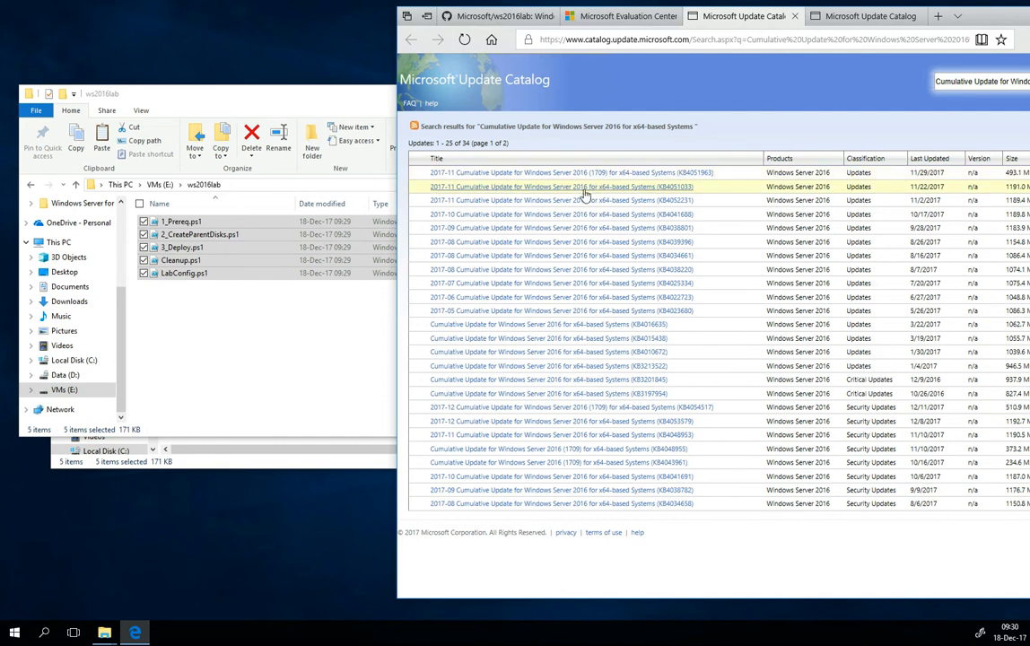
pyautogui.moveTo(579, 191)
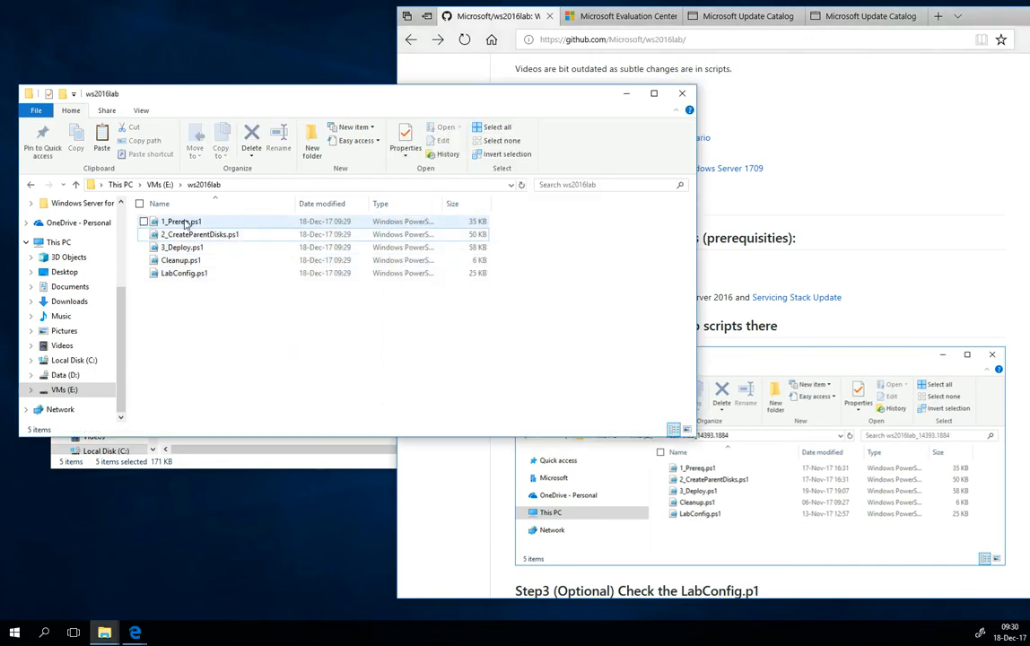
# - Run 1_Prereq.ps1 with PowerShell from its File Explorer context menu
pyautogui.rightClick(181, 220)
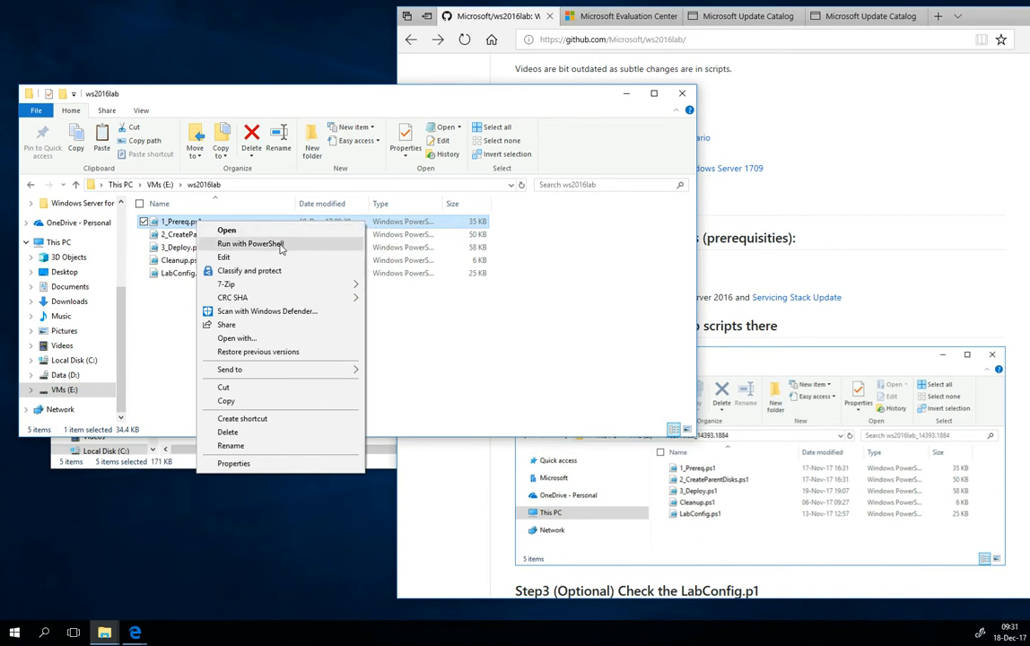
pyautogui.click(250, 243)
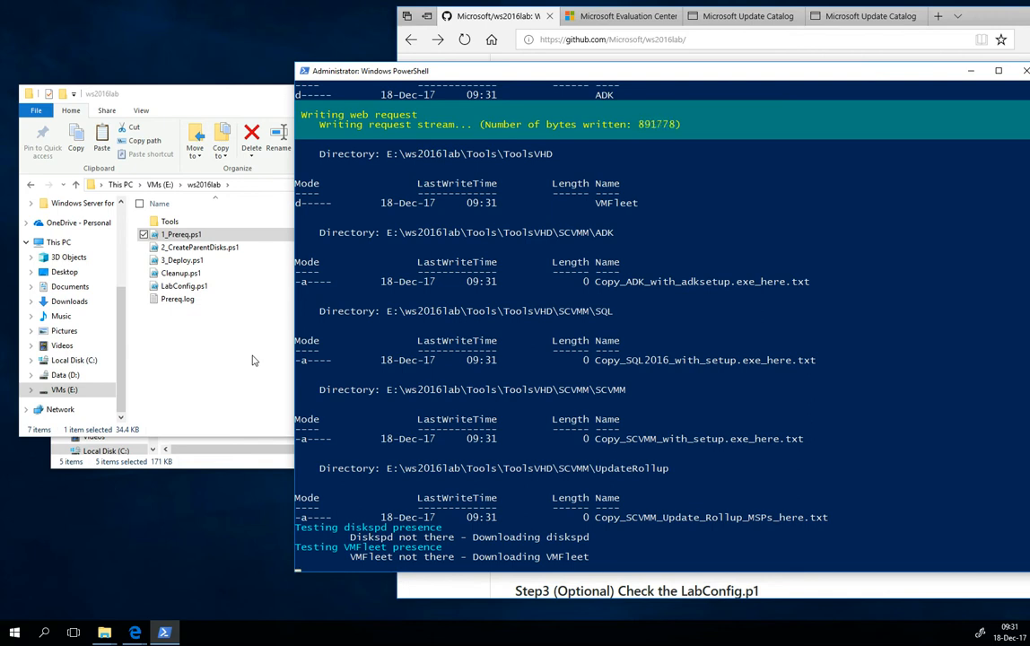
pyautogui.moveTo(193, 322)
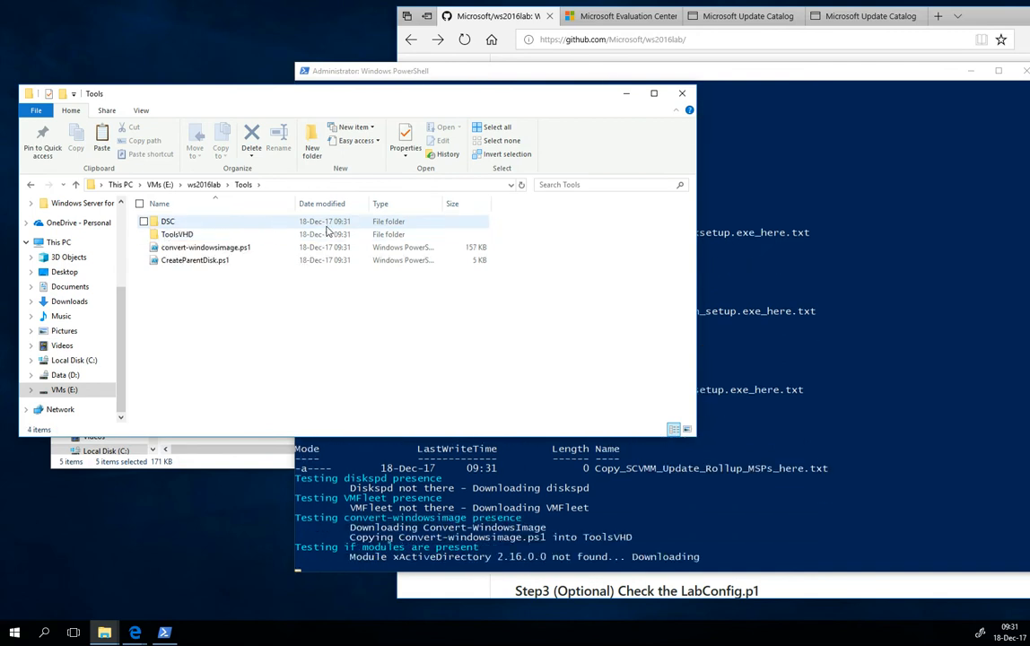
pyautogui.moveTo(177, 235)
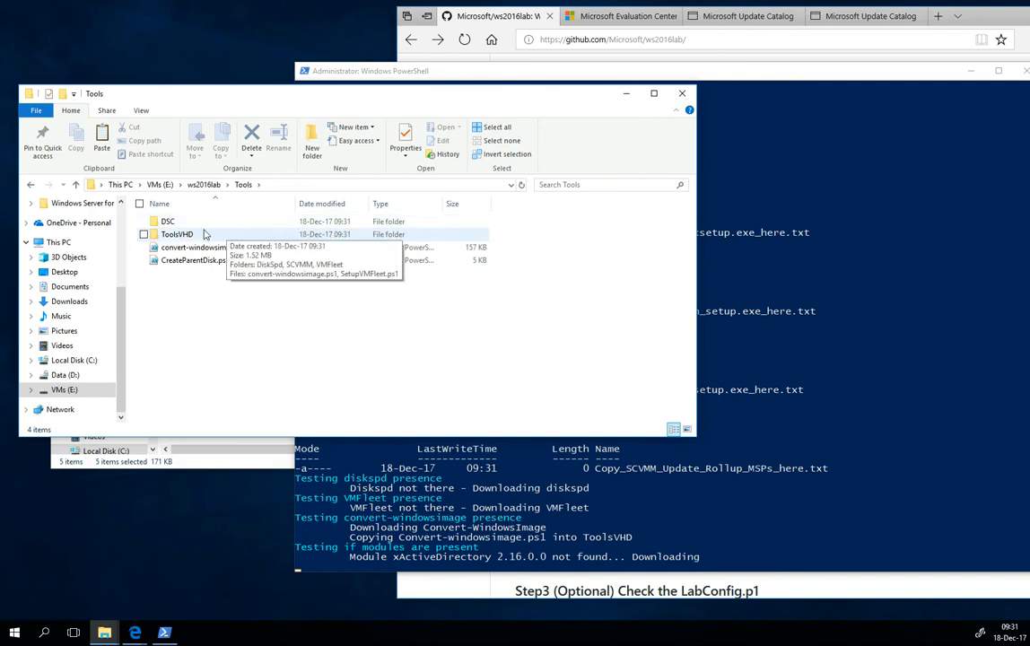
# - Inspect the DSC and ToolsVHD folders inside Tools
pyautogui.doubleClick(168, 221)
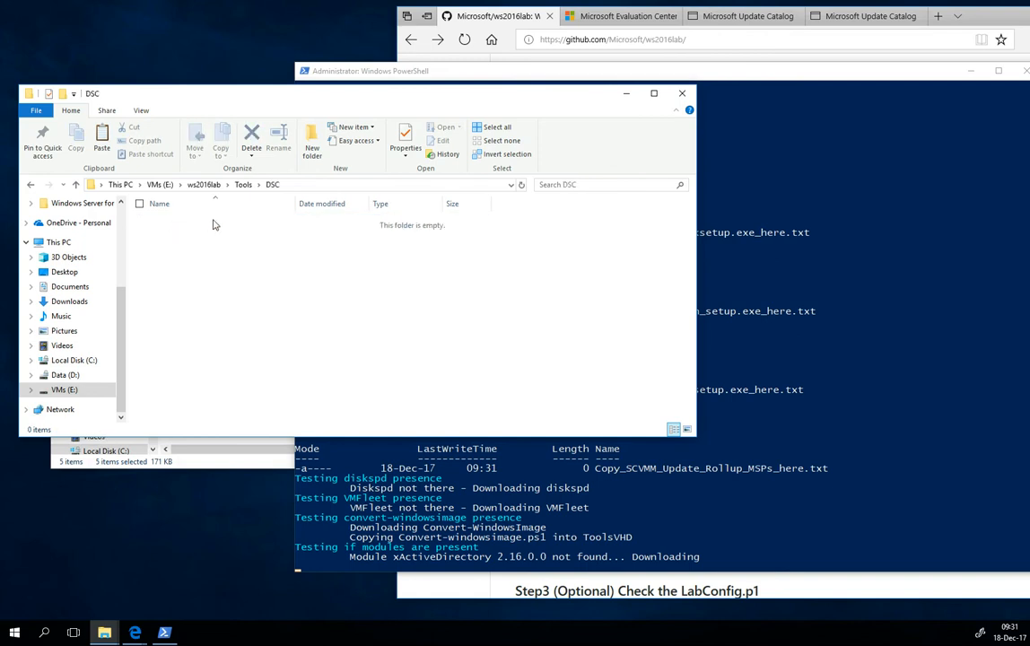
pyautogui.click(242, 184)
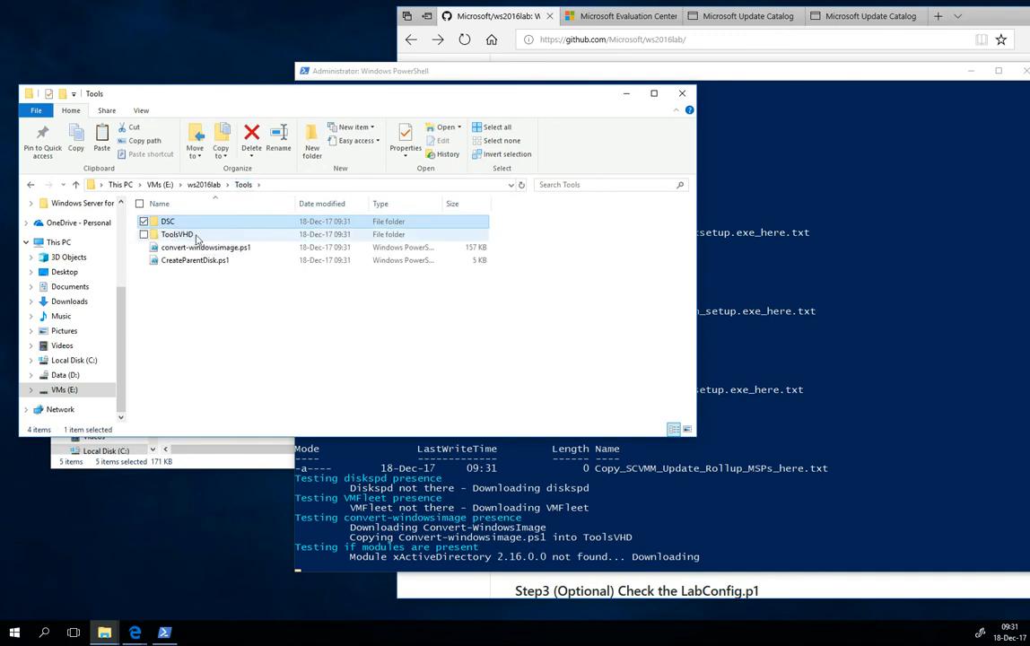
pyautogui.click(177, 234)
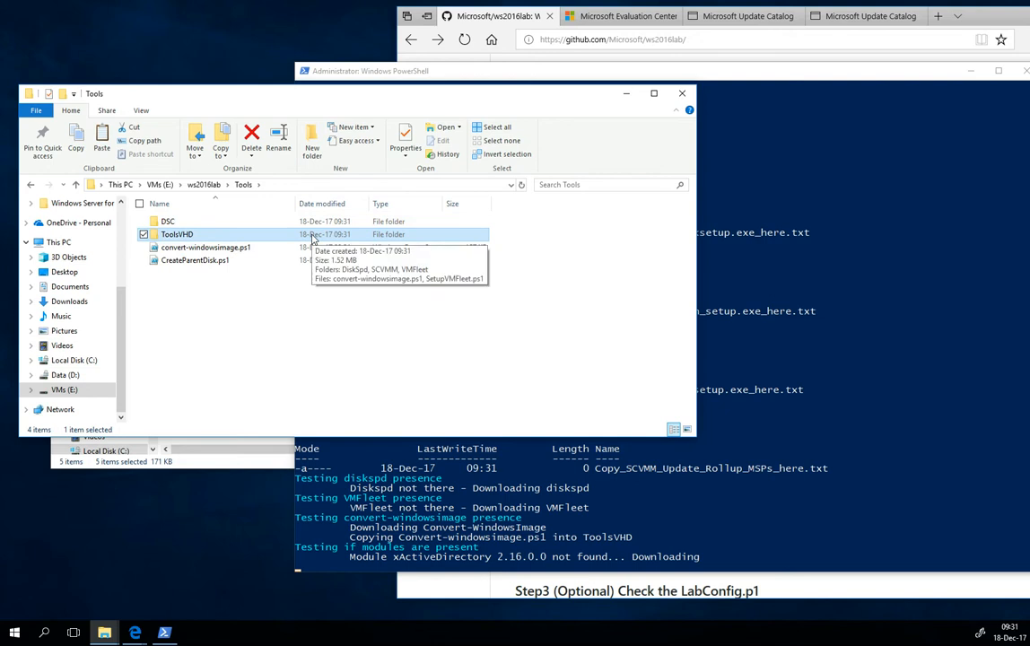
pyautogui.doubleClick(176, 235)
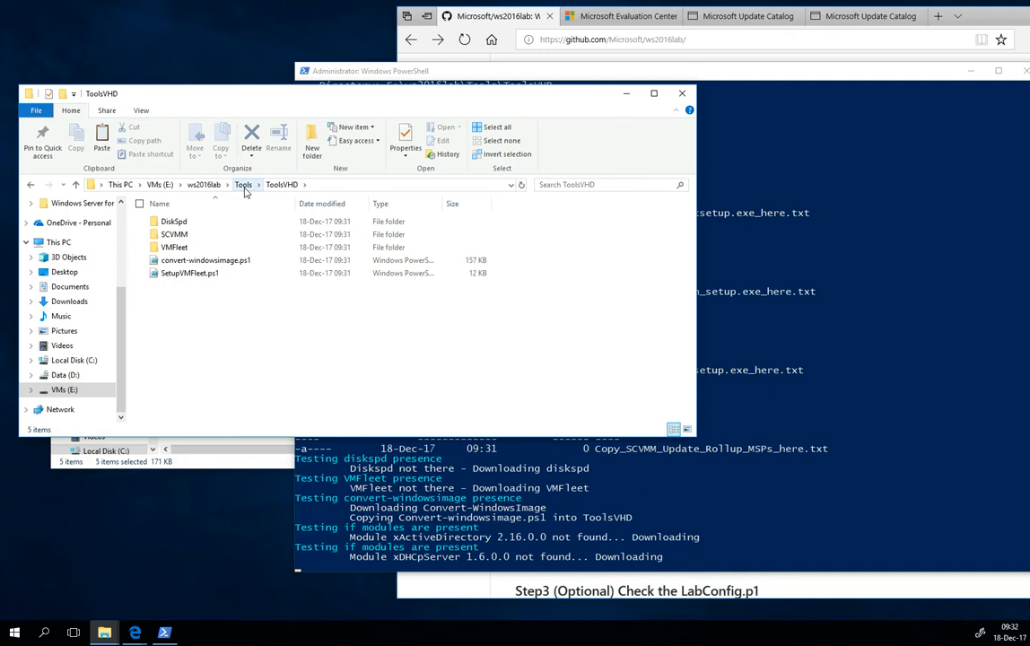
pyautogui.moveTo(252, 195)
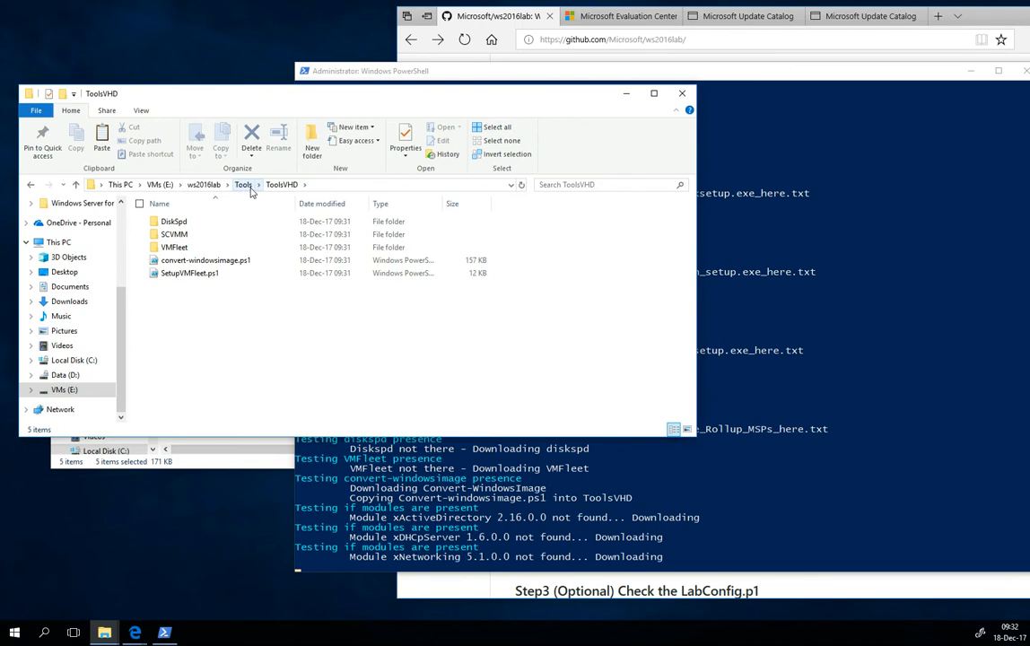
# - Go up to ws2016lab, reopen the Tools folder and select CreateParentDisk.ps1
pyautogui.click(243, 184)
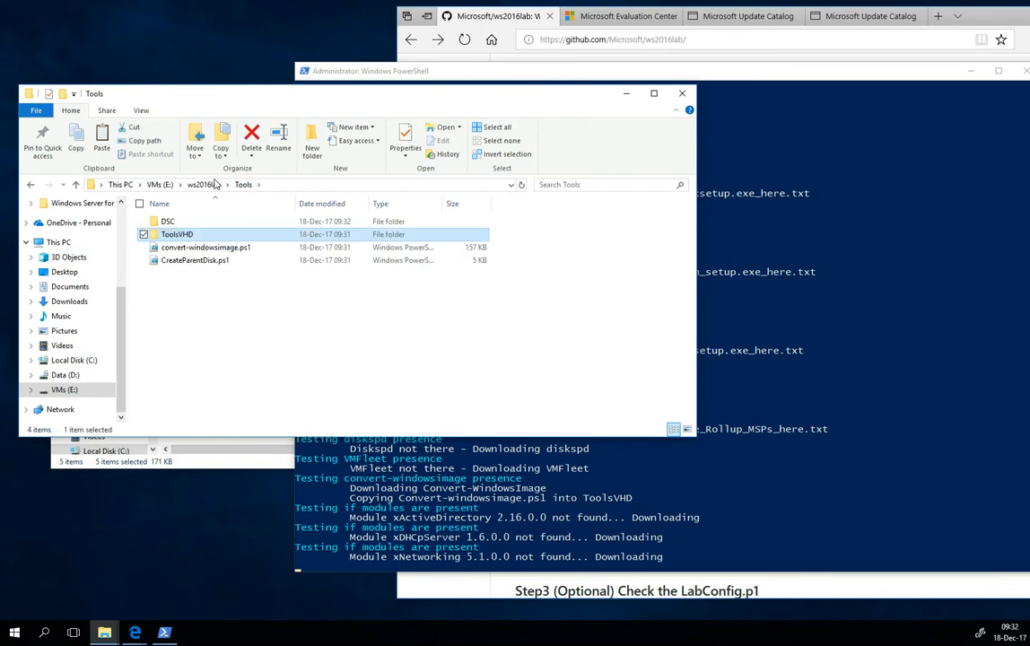
pyautogui.click(203, 184)
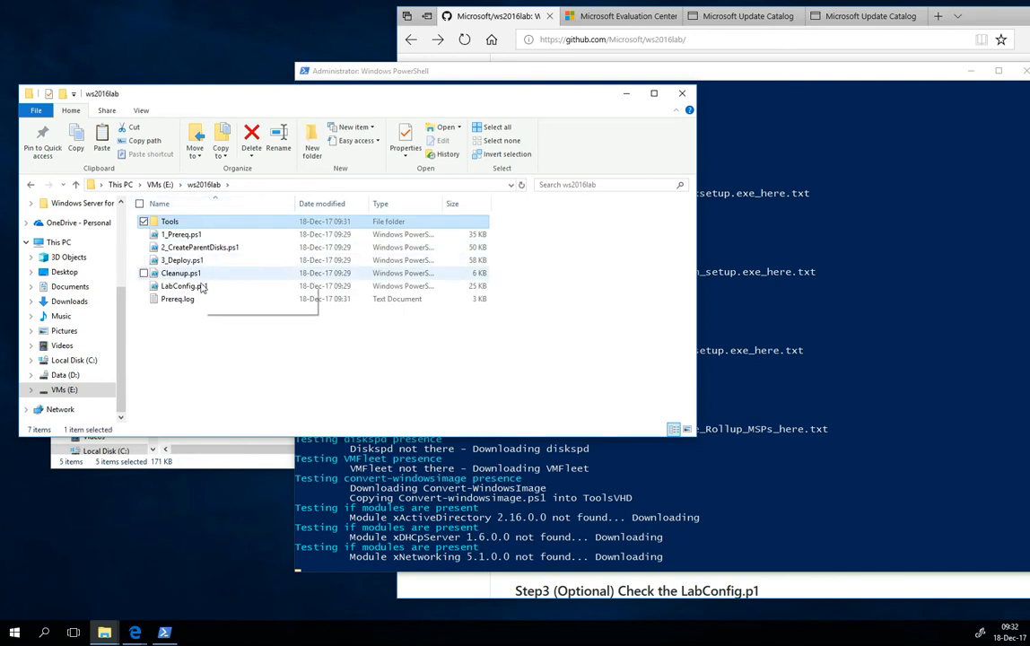
pyautogui.moveTo(186, 285)
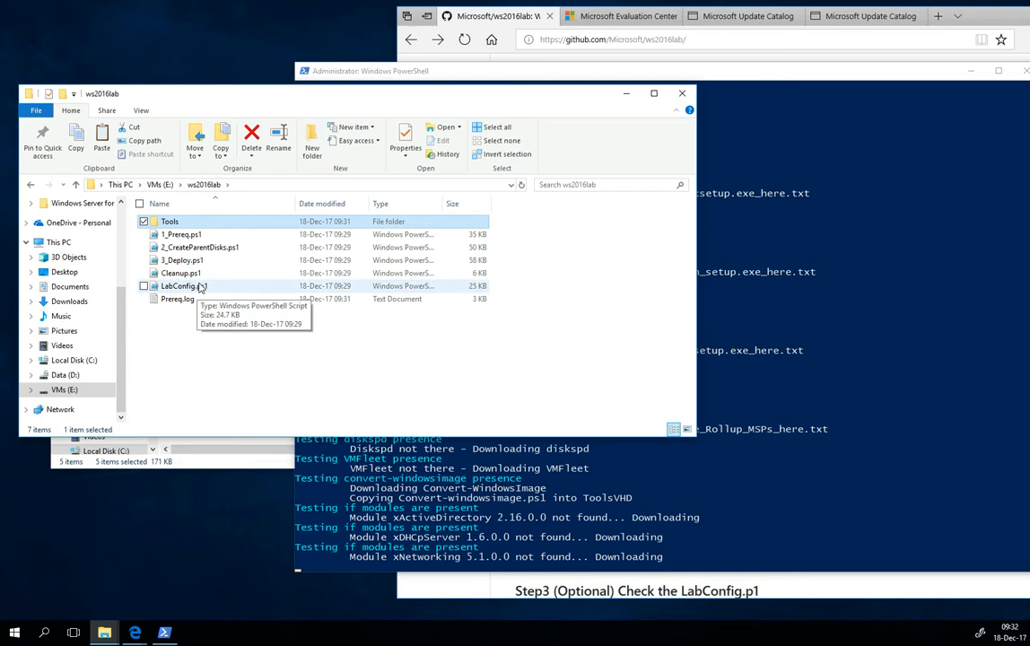
pyautogui.moveTo(216, 242)
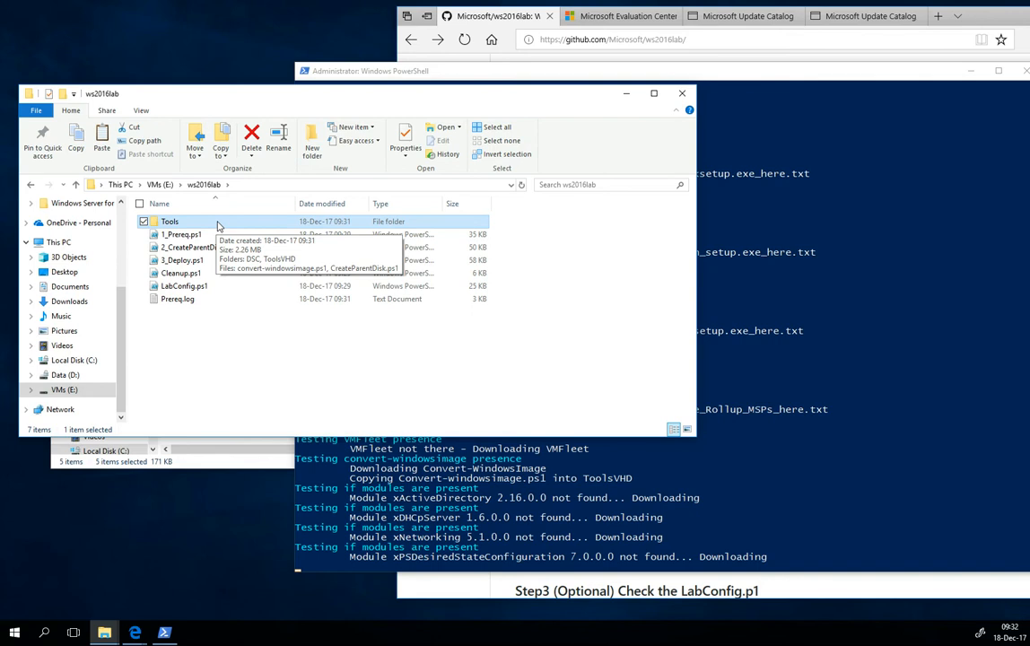
pyautogui.doubleClick(169, 222)
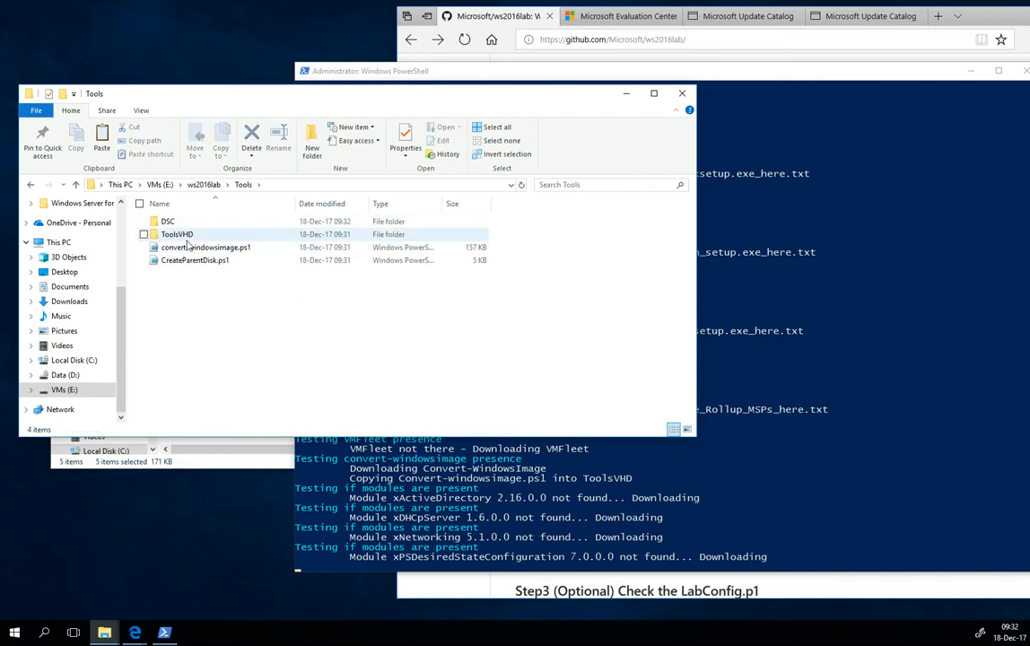
pyautogui.click(195, 261)
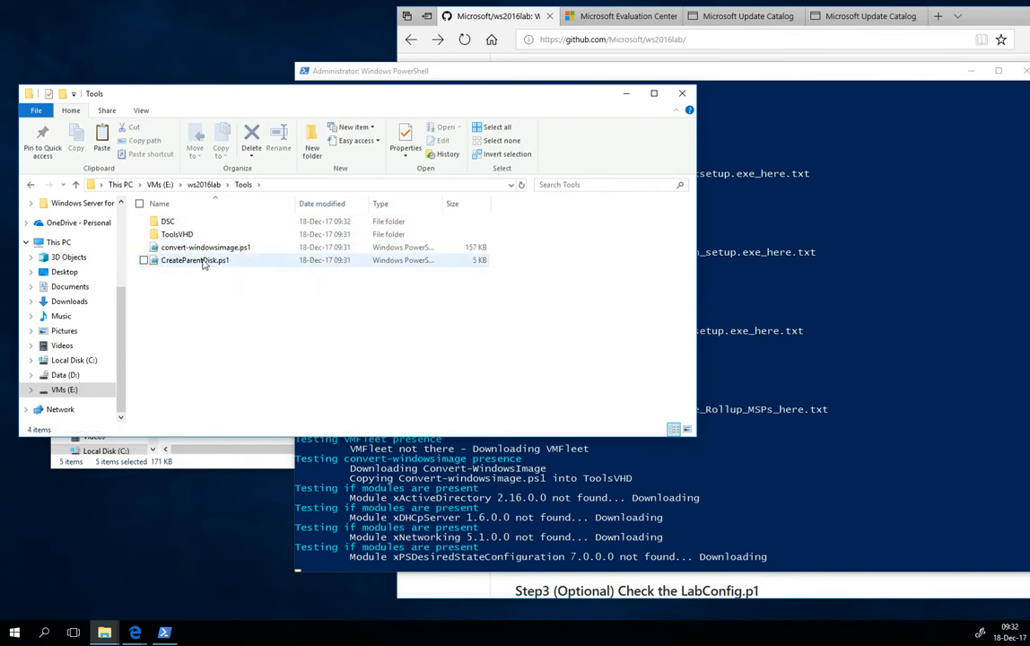
pyautogui.click(194, 261)
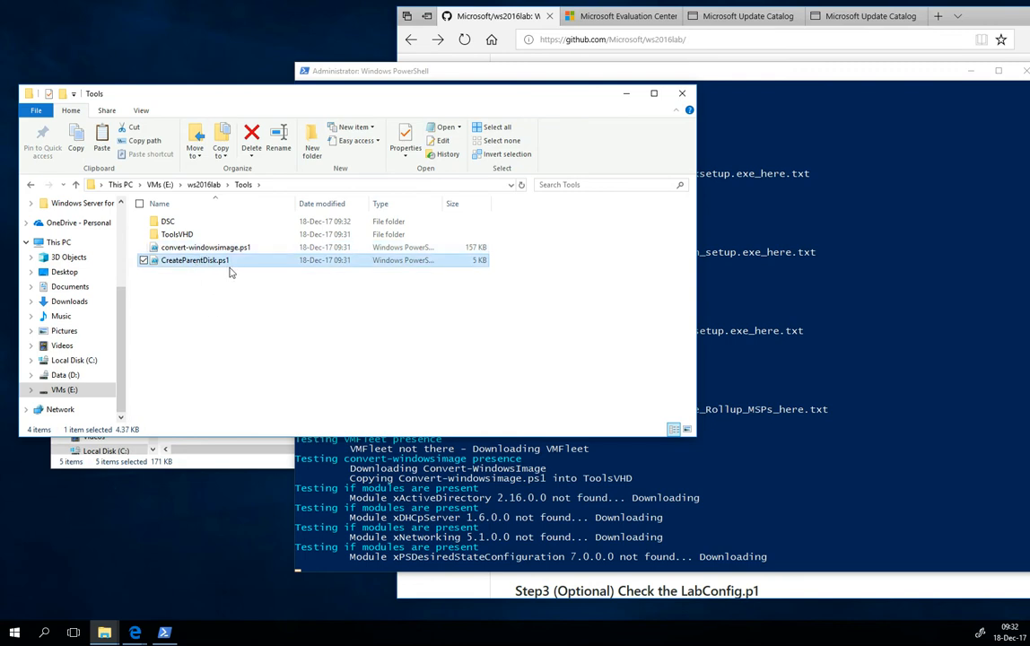
# - Dismiss CreateParentDisk.ps1's menu, select convert-windowsimage.ps1, and bring the prerequisites output forward
pyautogui.rightClick(194, 260)
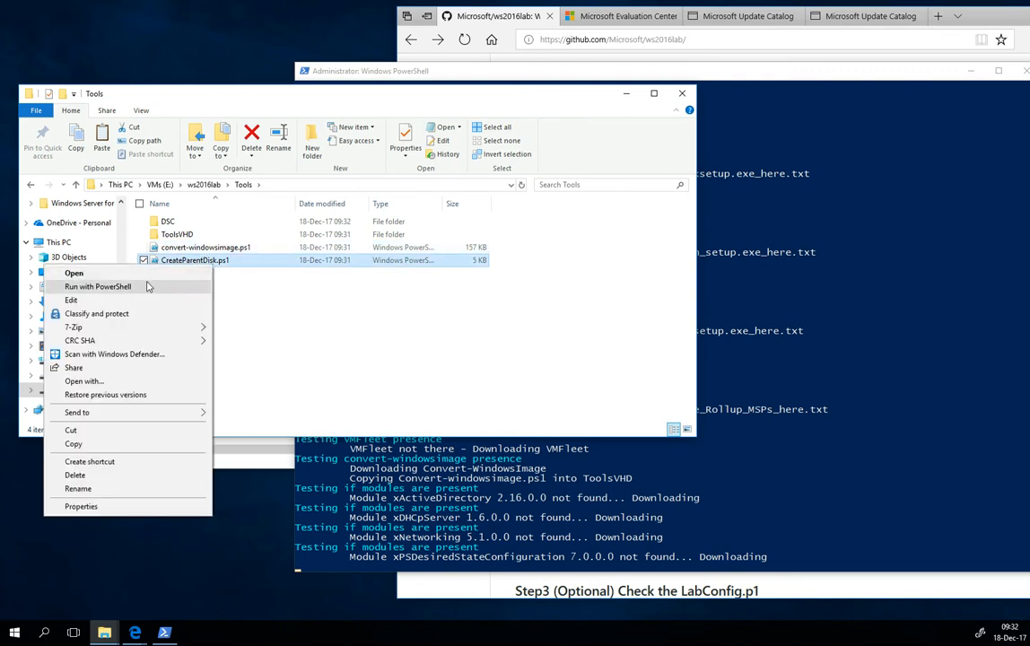
pyautogui.click(350, 298)
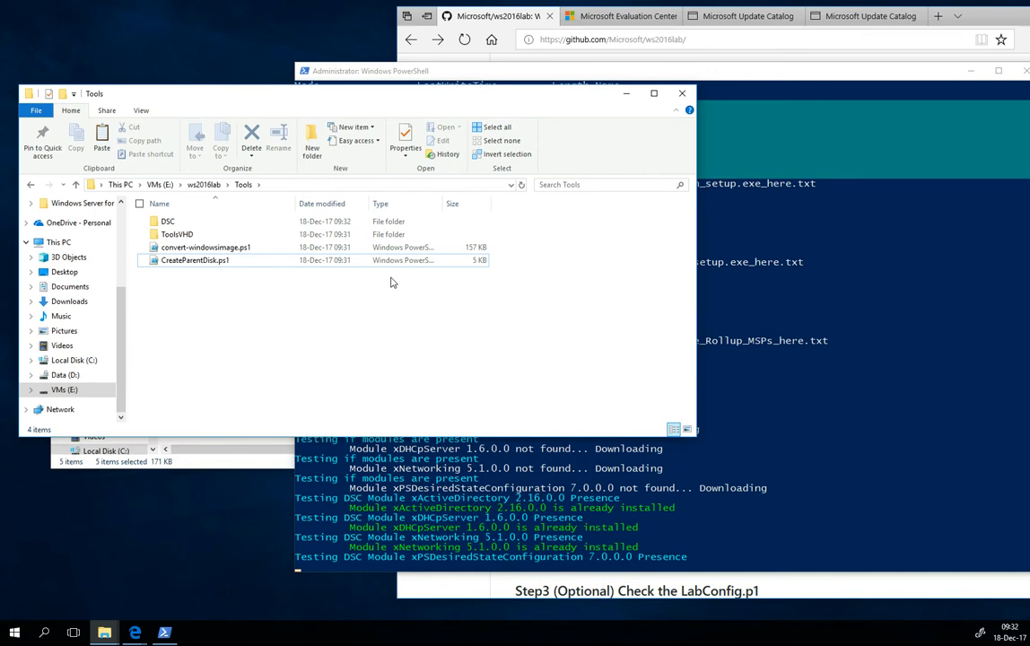
pyautogui.click(206, 247)
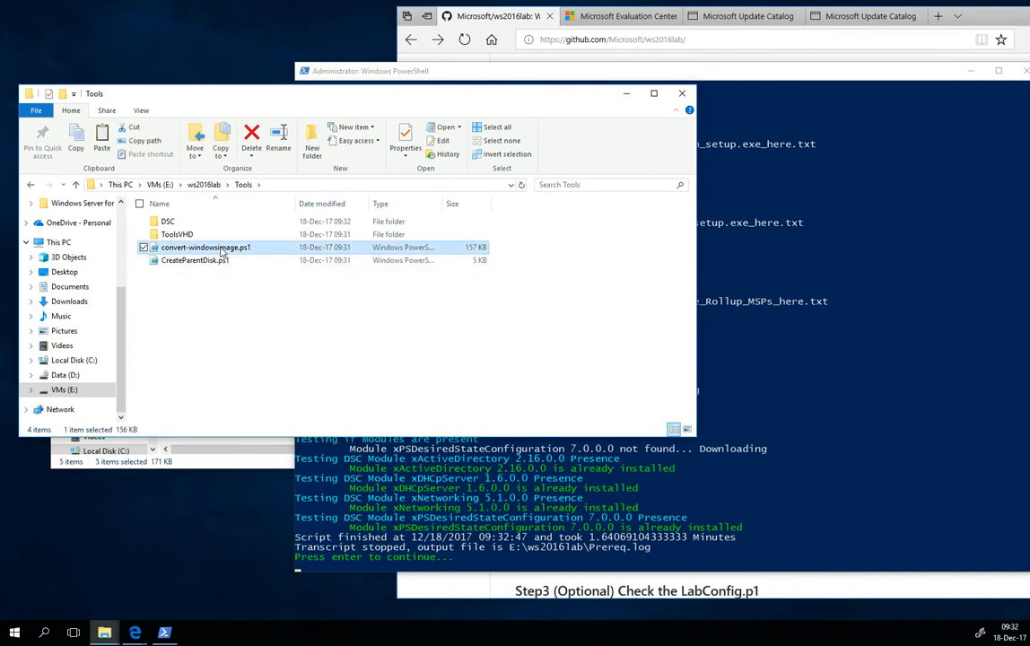
pyautogui.moveTo(215, 254)
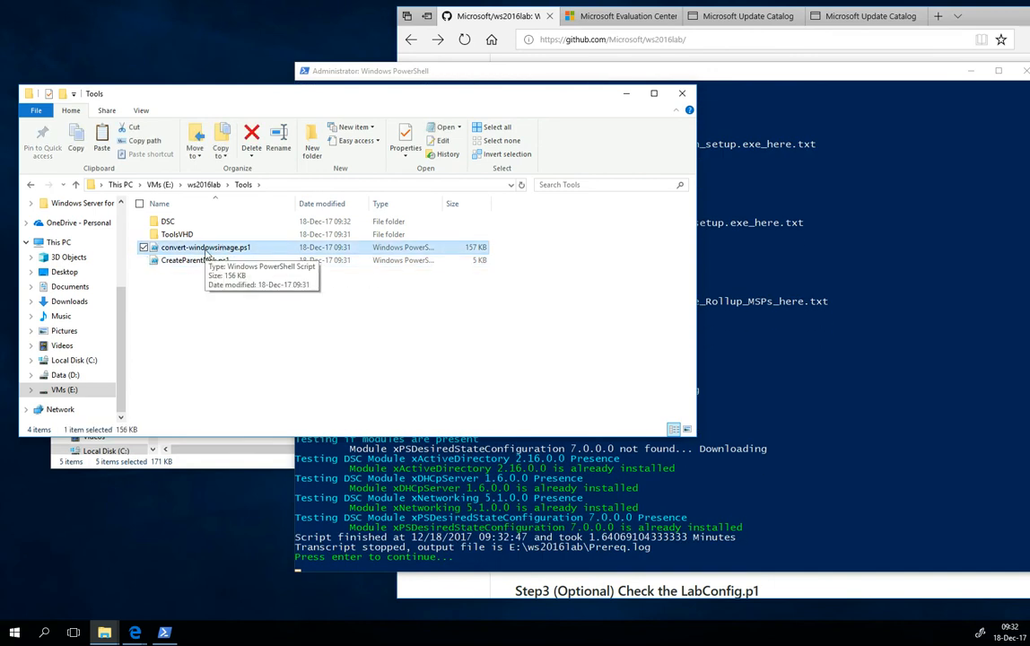
pyautogui.click(194, 261)
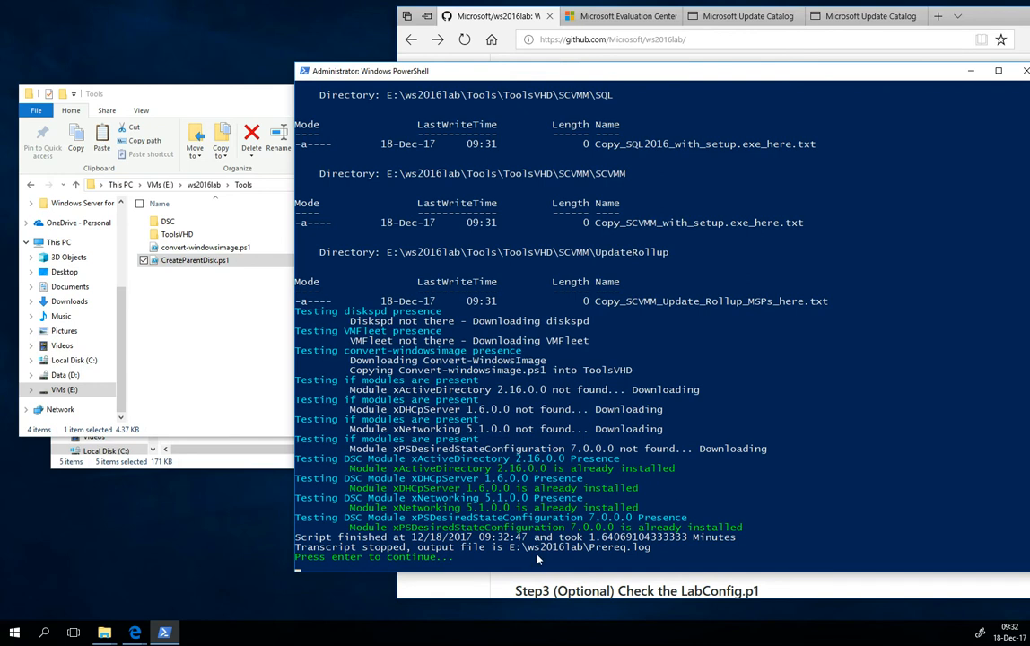
pyautogui.moveTo(601, 557)
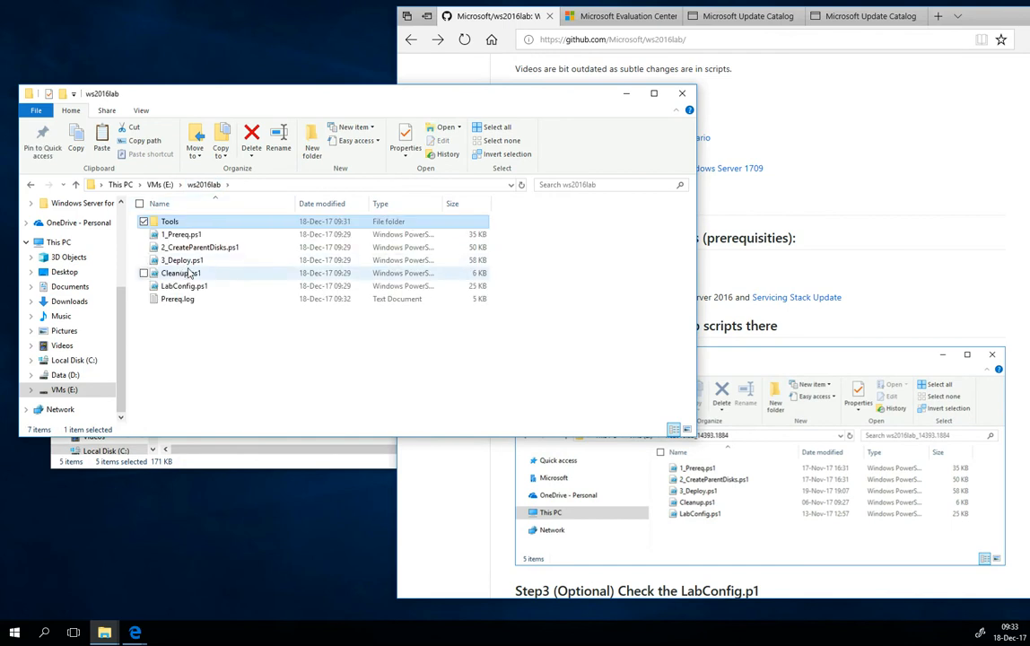
# - Relaunch 1_Prereq.ps1 and accept its security warning
pyautogui.click(181, 234)
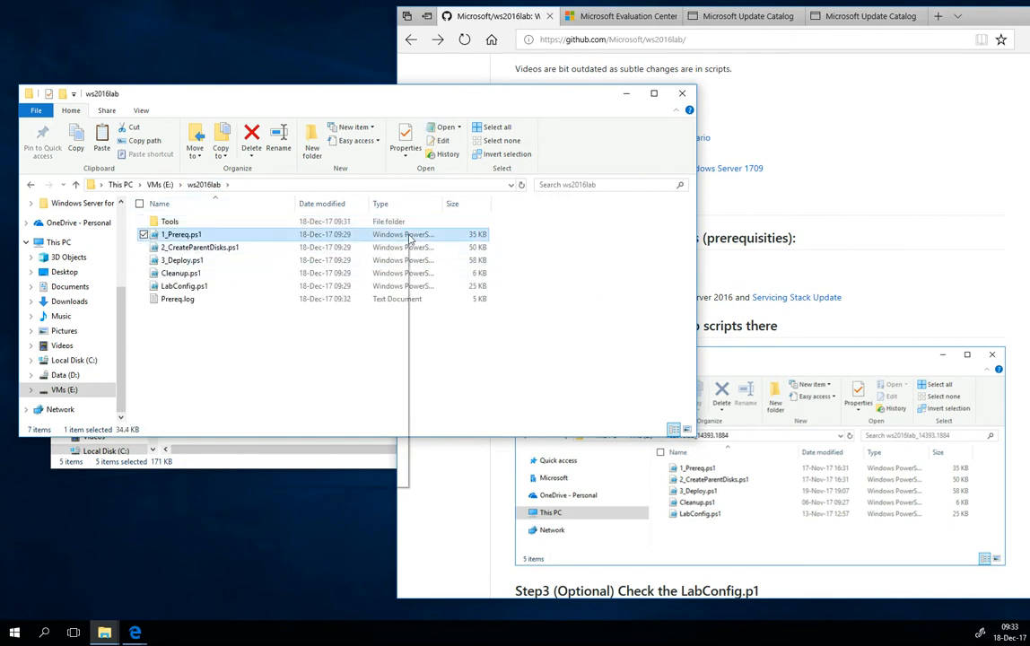
pyautogui.doubleClick(180, 234)
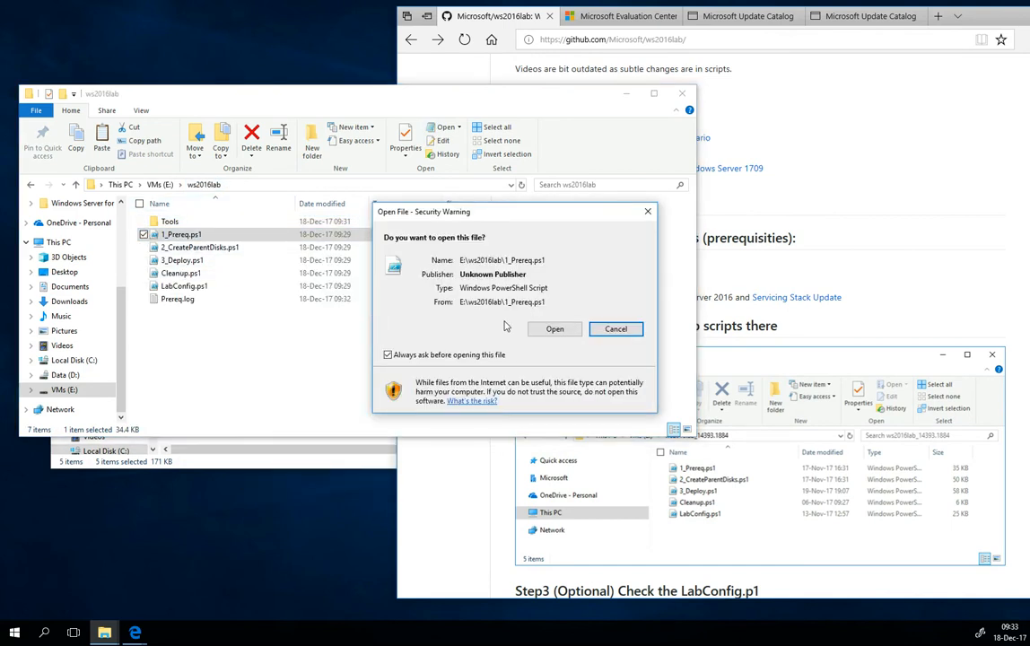
pyautogui.click(616, 329)
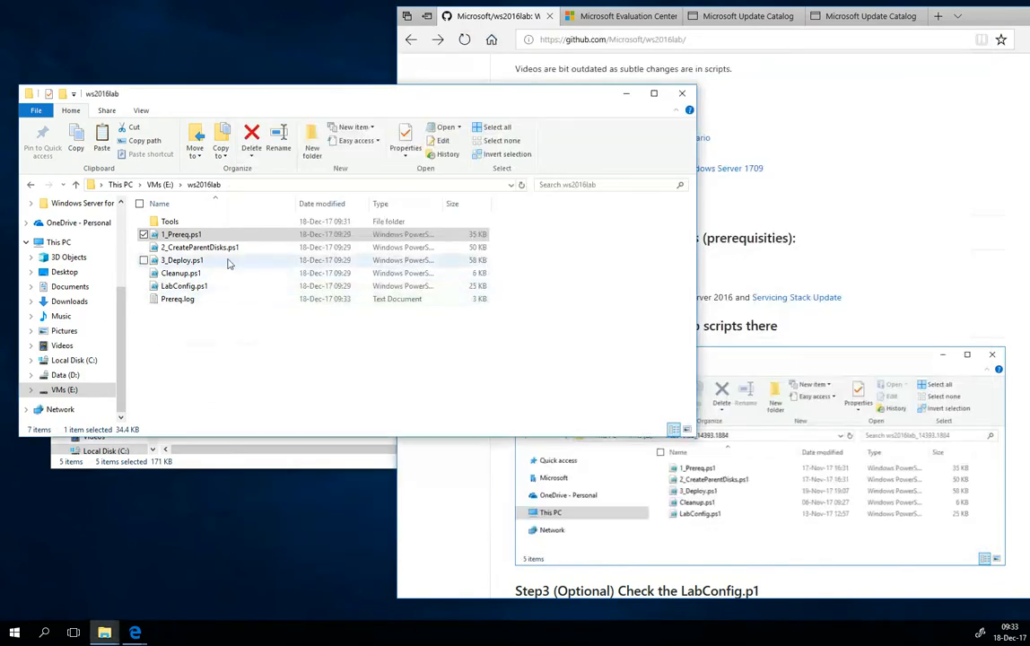
# - Run 2_CreateParentDisks.ps1 with PowerShell and accept the security warning
pyautogui.rightClick(200, 247)
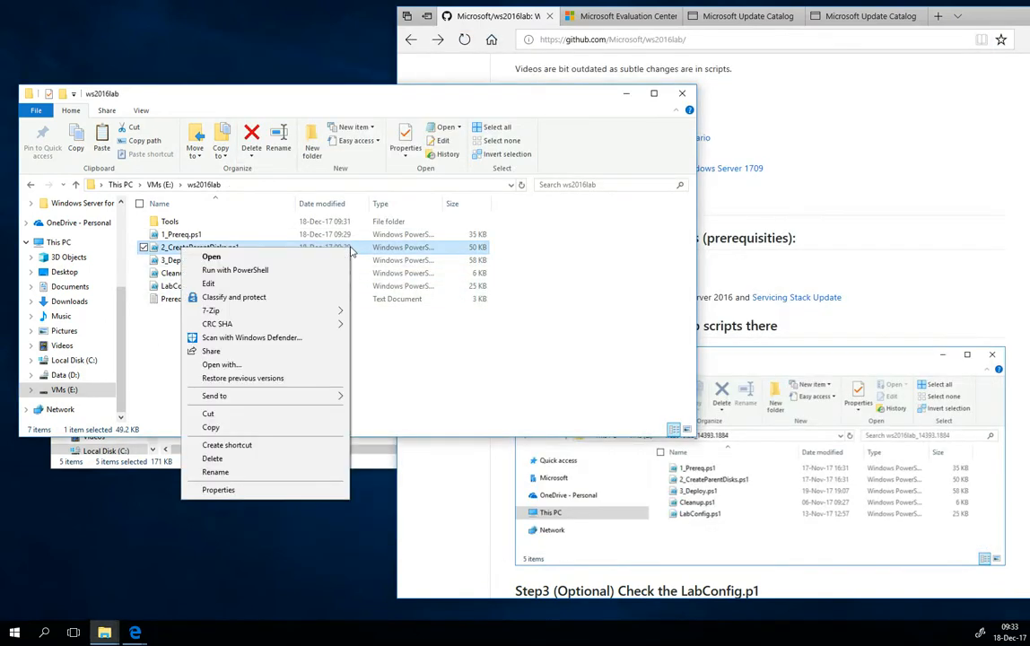
pyautogui.click(211, 257)
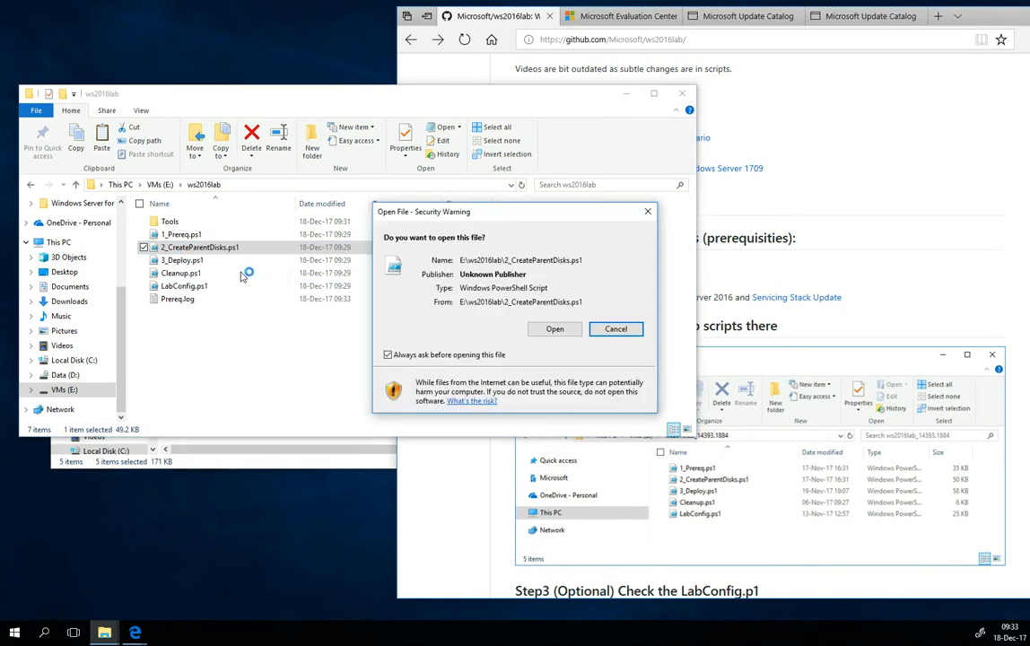
pyautogui.click(615, 329)
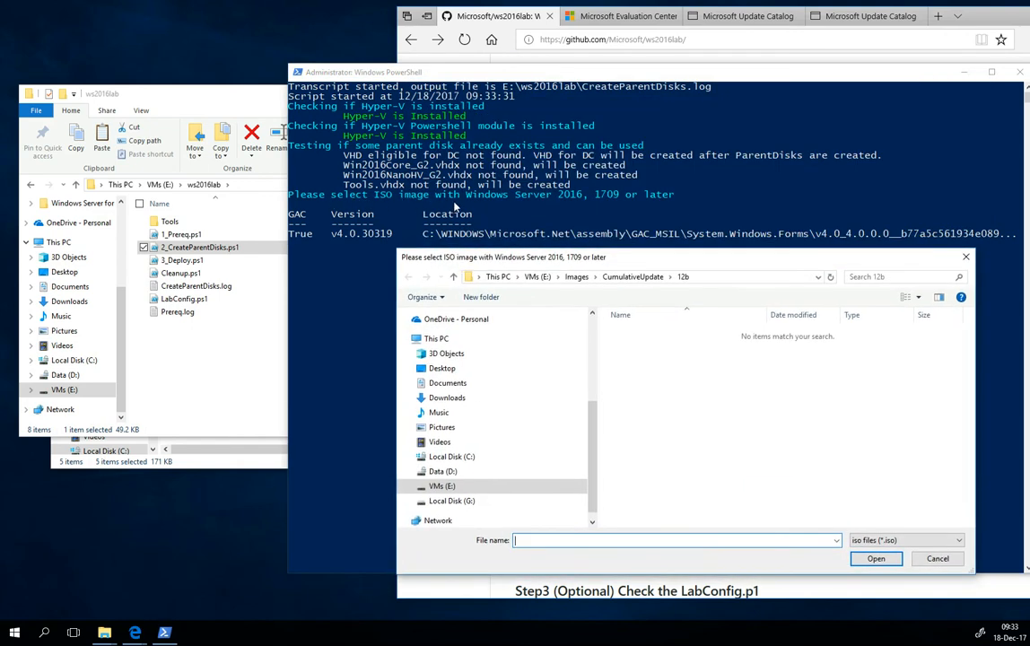
pyautogui.moveTo(506, 202)
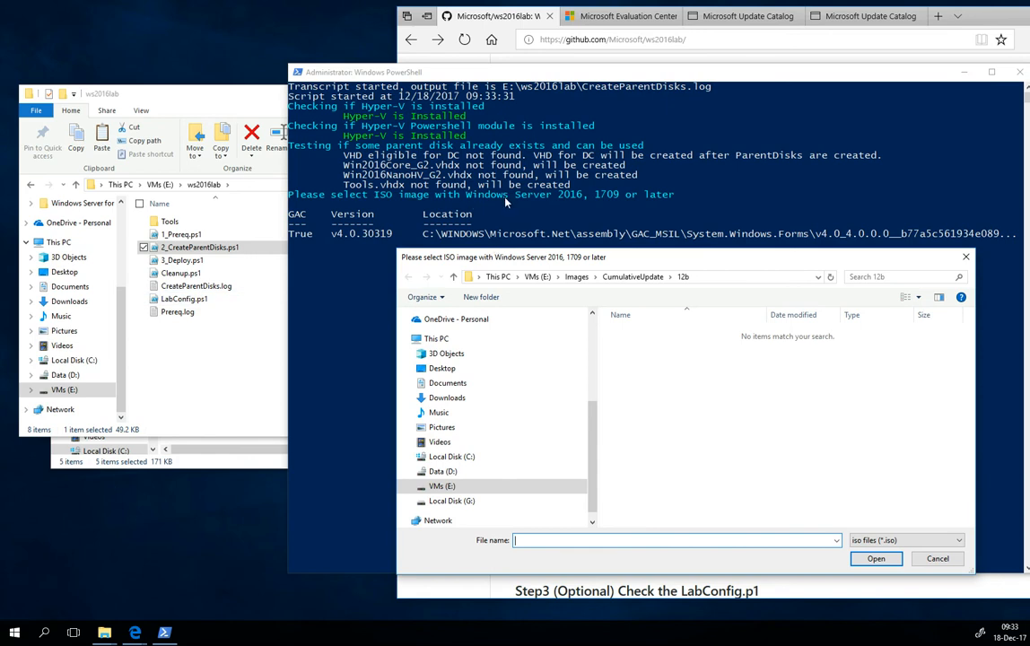
pyautogui.moveTo(529, 202)
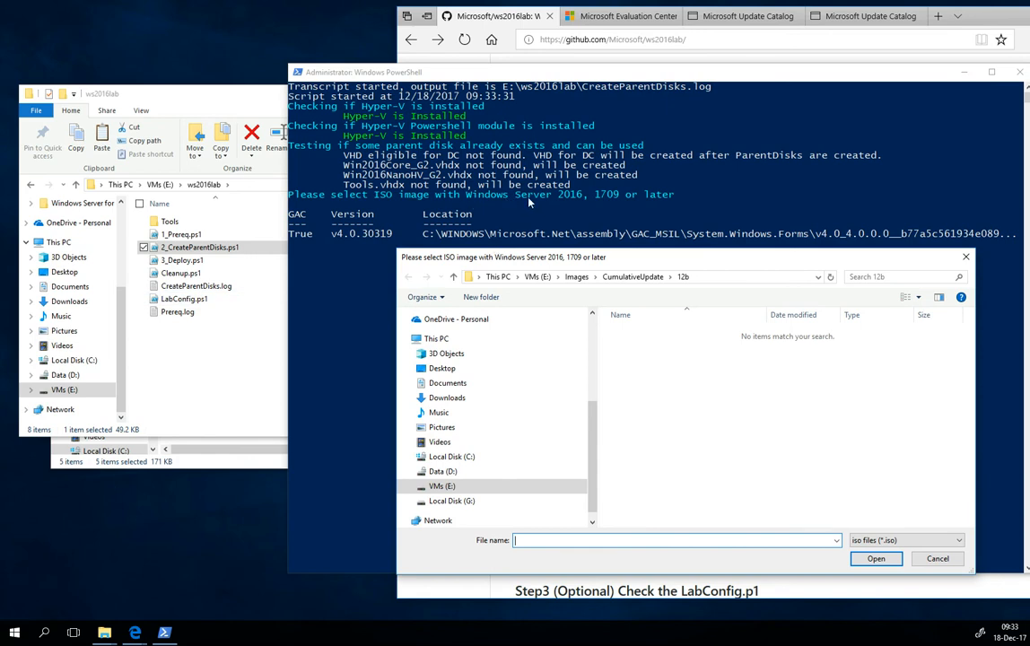
pyautogui.moveTo(559, 259)
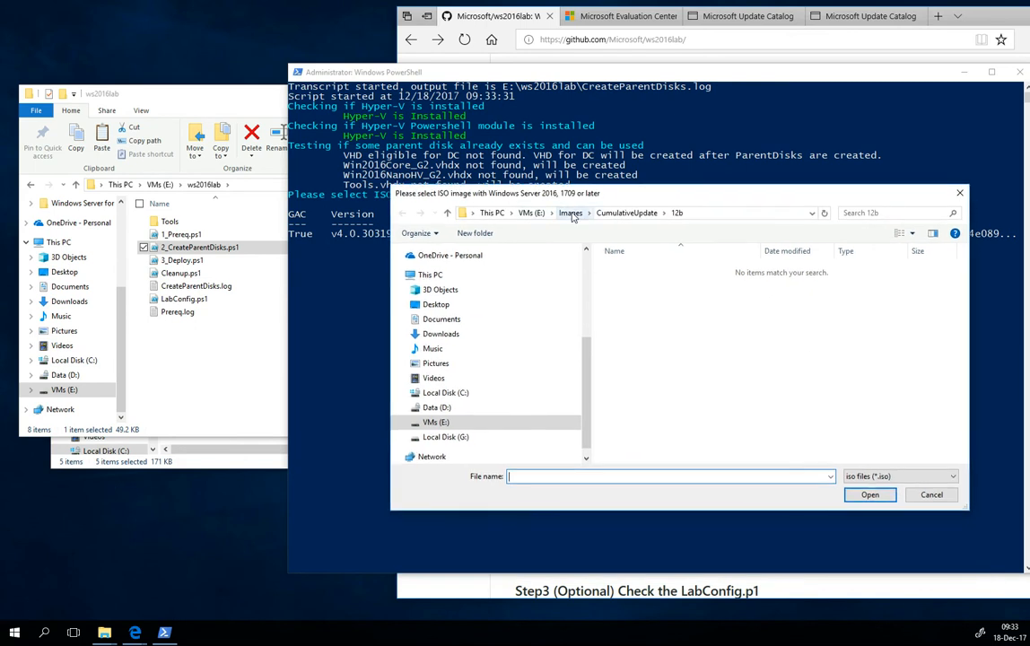
pyautogui.moveTo(507, 199)
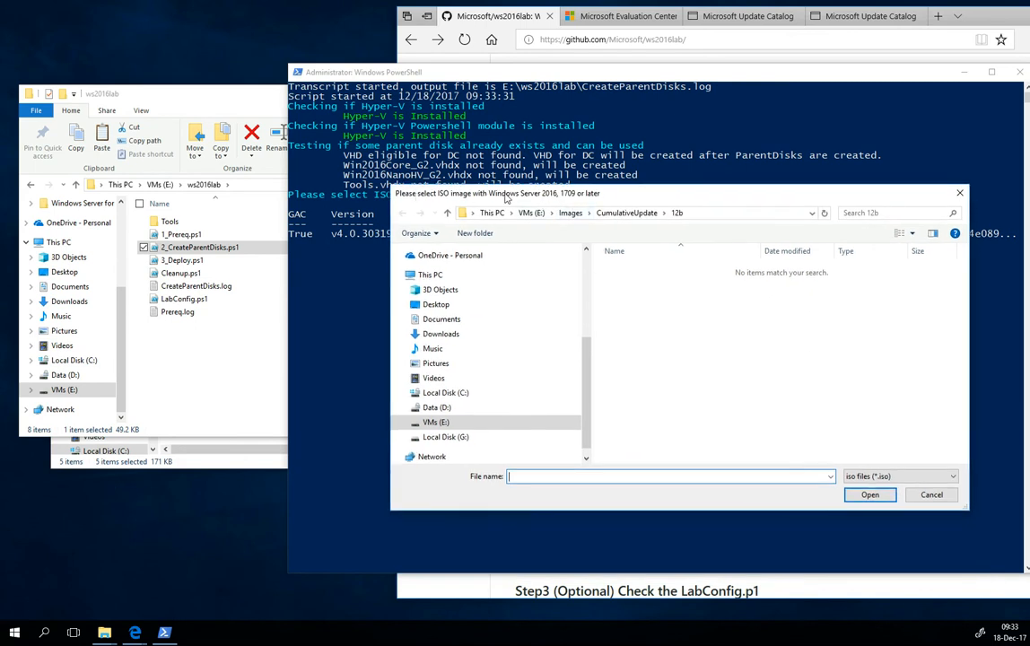
pyautogui.moveTo(455, 205)
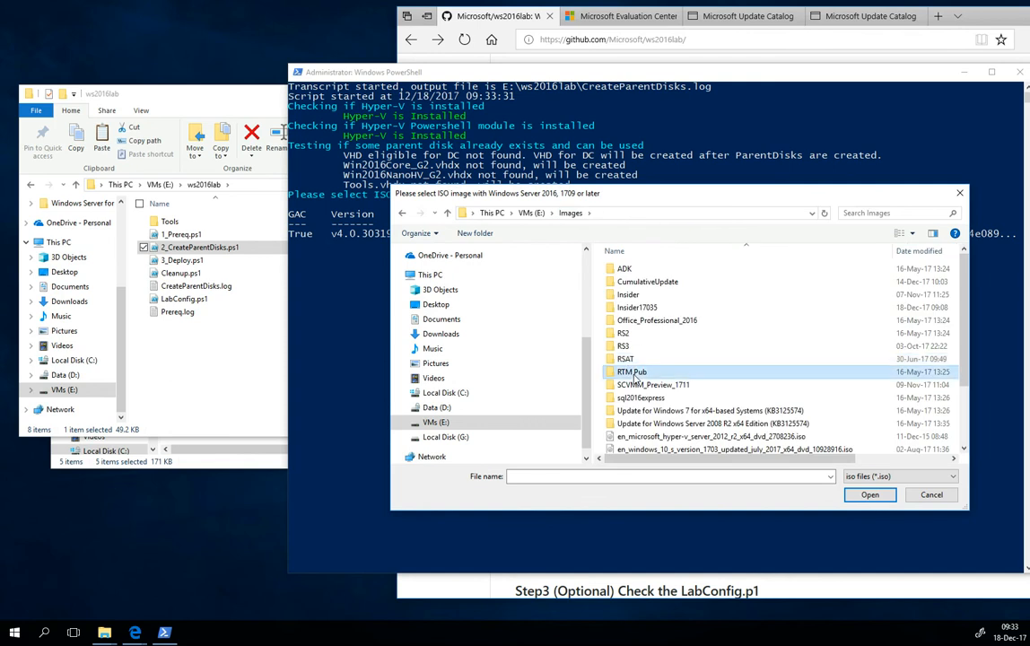
# - Select the Windows Server 2016 ISO from Images\RTM Pub\MSDN as the source image
pyautogui.doubleClick(631, 372)
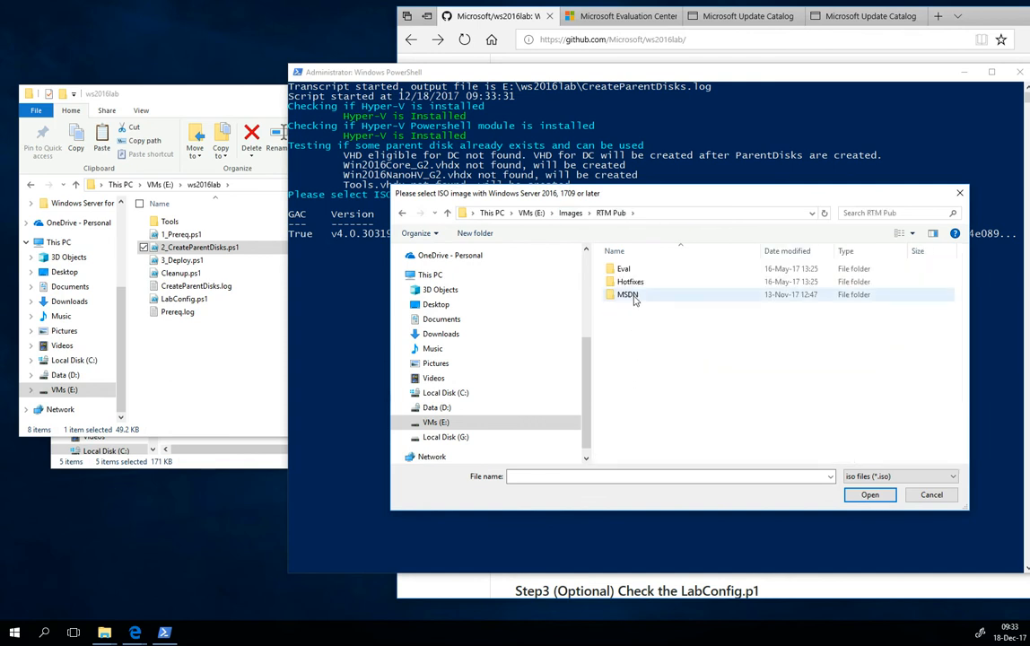
pyautogui.doubleClick(627, 294)
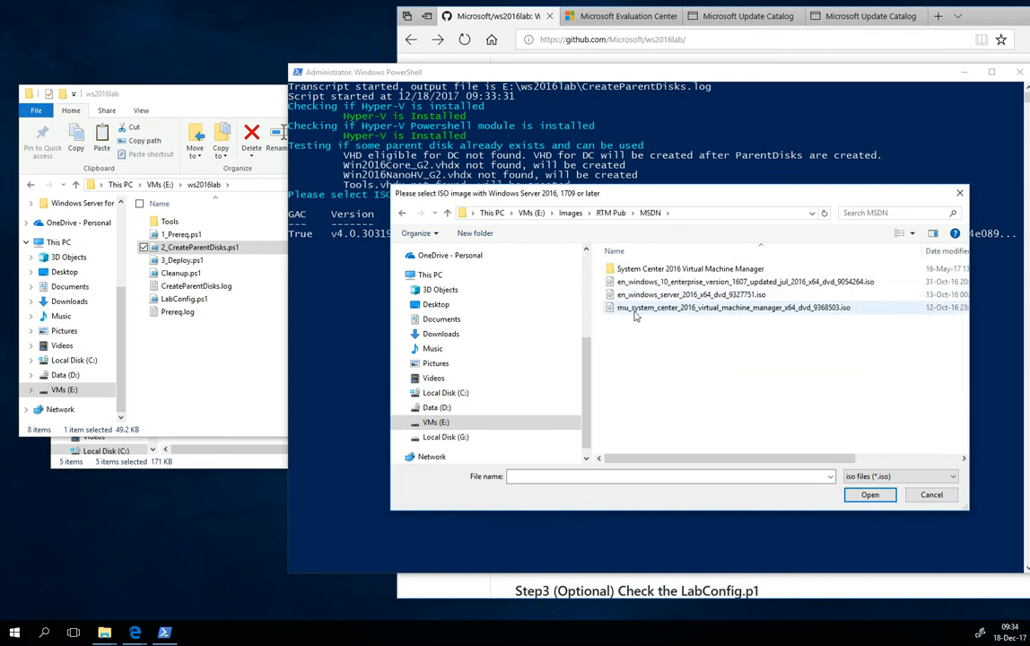
pyautogui.click(691, 295)
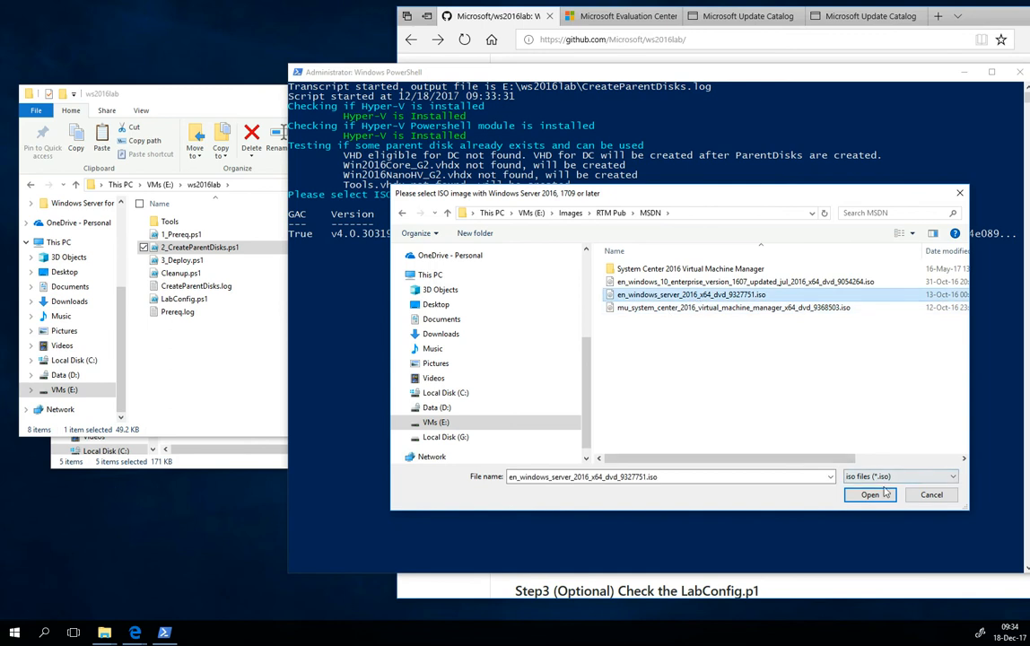
pyautogui.click(869, 495)
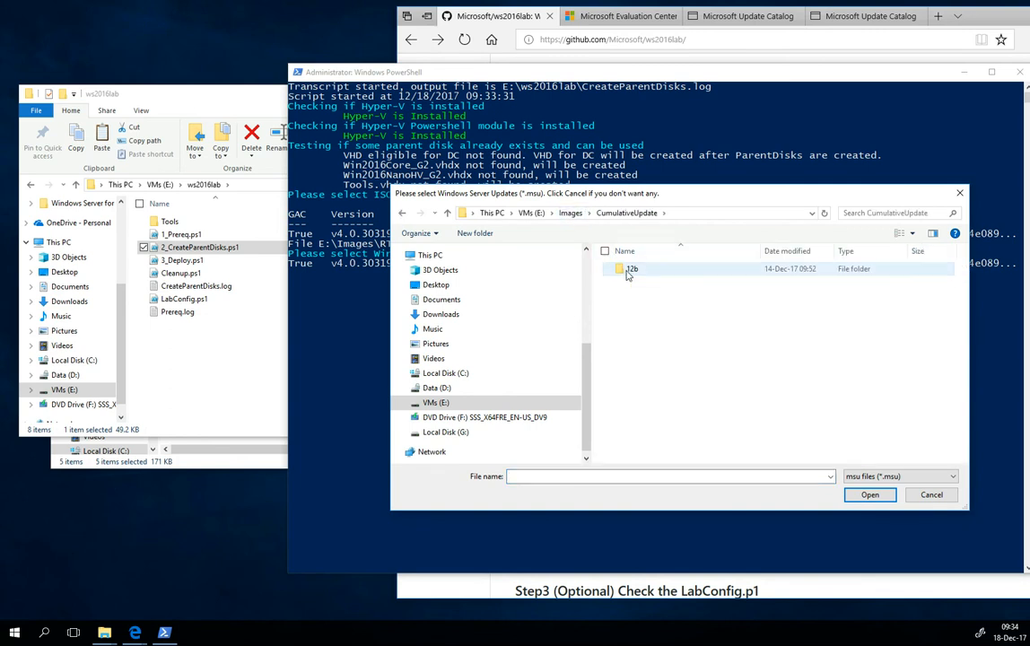
# - Choose both .msu update packages from the 12b folder
pyautogui.doubleClick(632, 268)
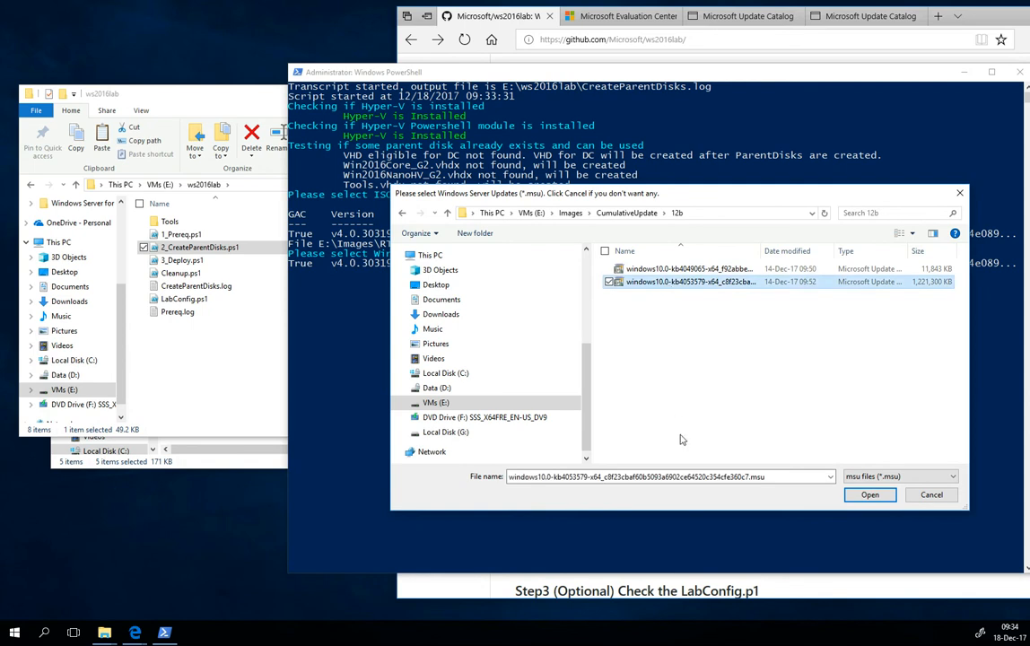
pyautogui.moveTo(776, 288)
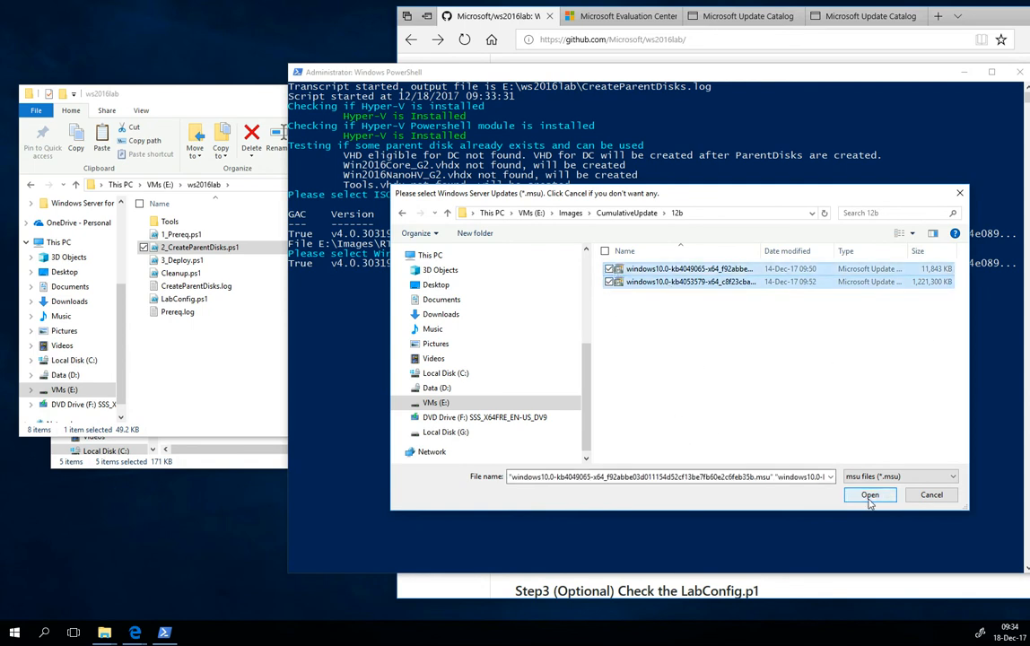
pyautogui.click(869, 495)
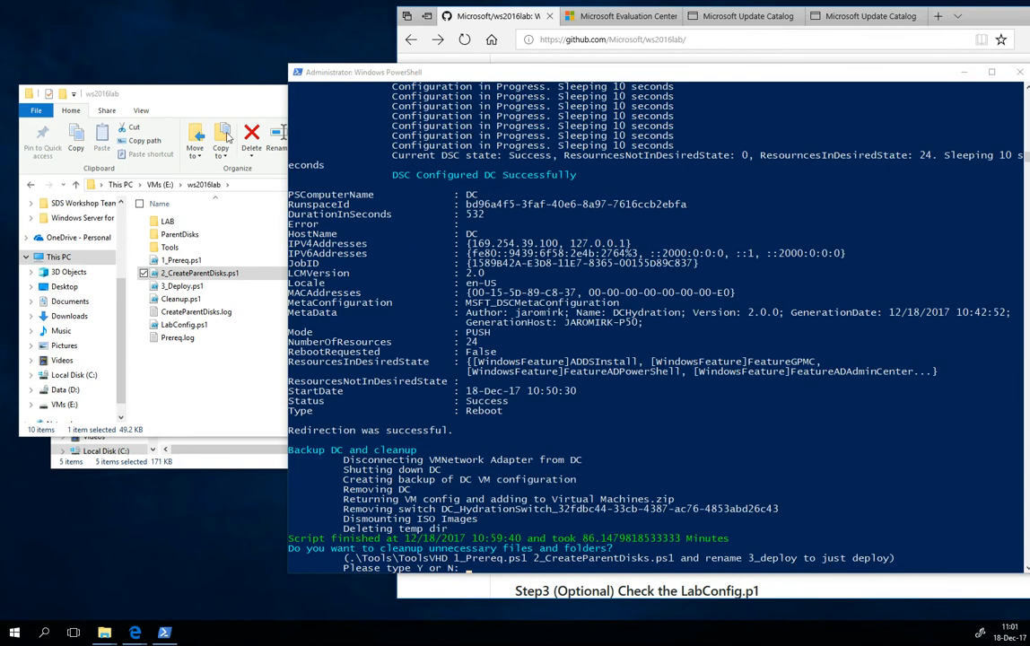
pyautogui.moveTo(536, 572)
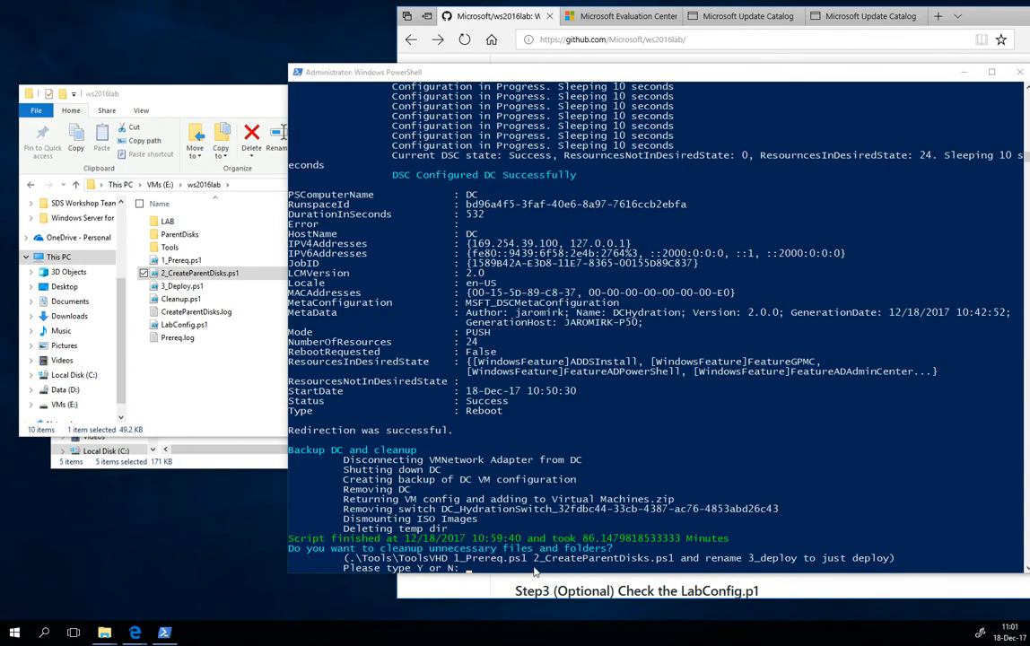
pyautogui.moveTo(588, 541)
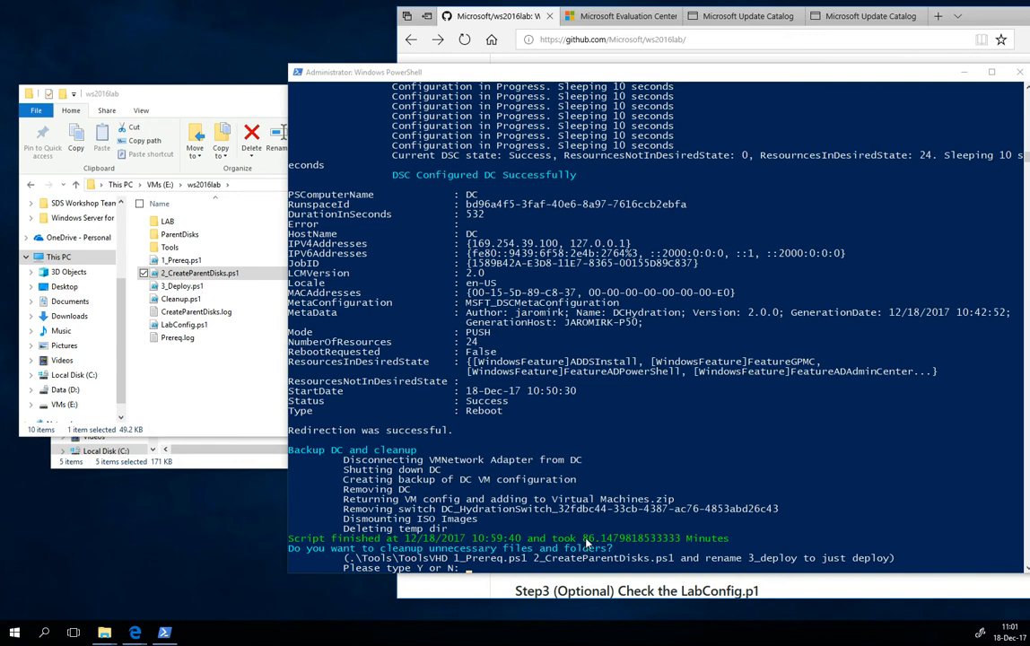
pyautogui.moveTo(352, 81)
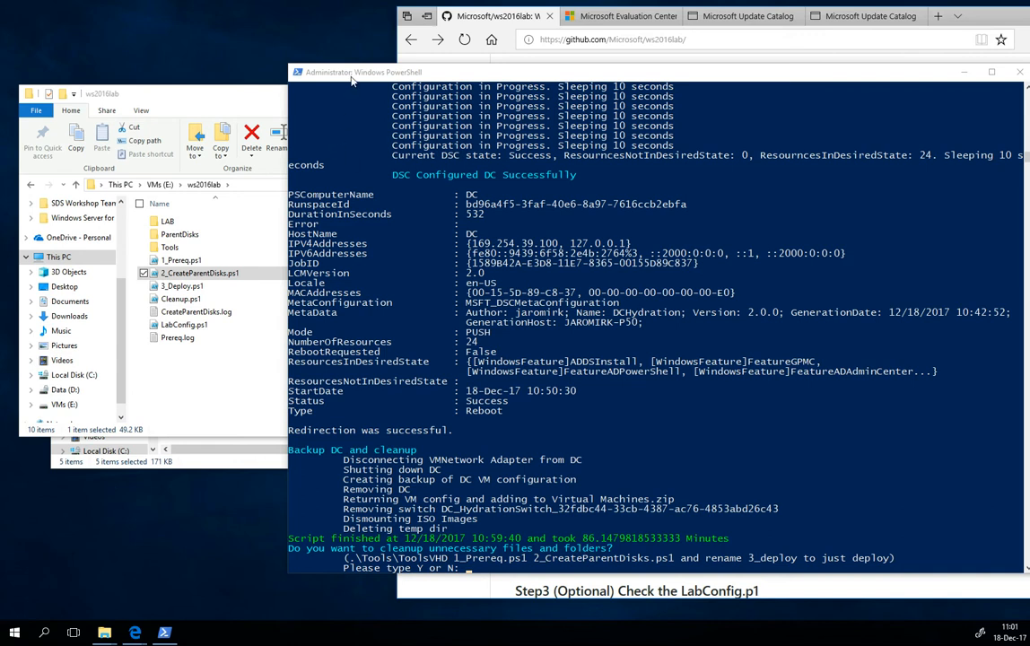
pyautogui.moveTo(408, 451)
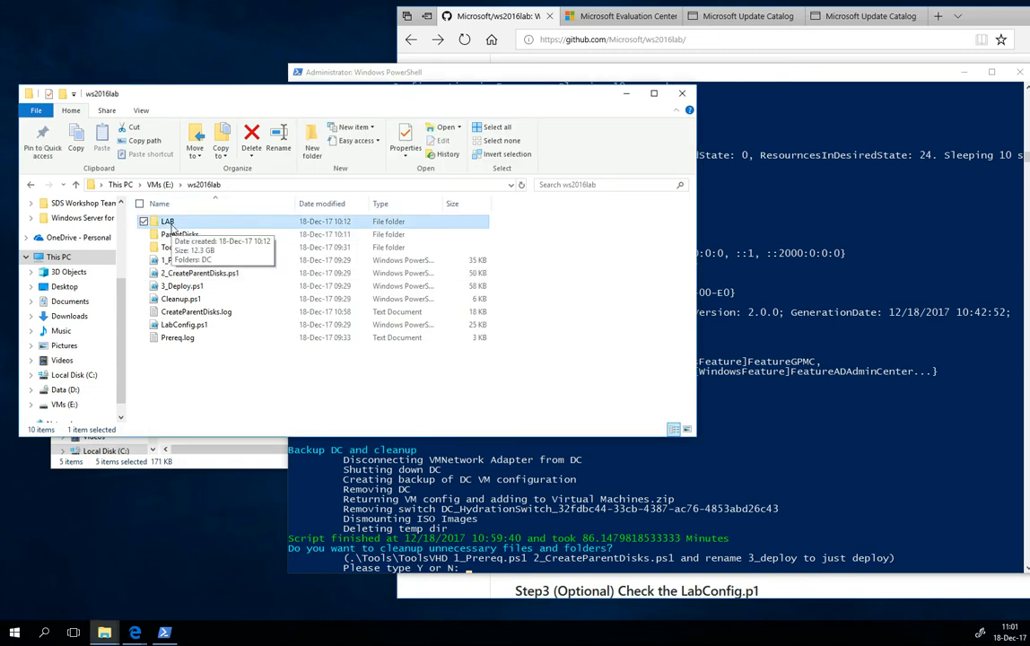
# - Browse LAB > DC, look inside Virtual Machines, then return to the DC folder
pyautogui.doubleClick(167, 222)
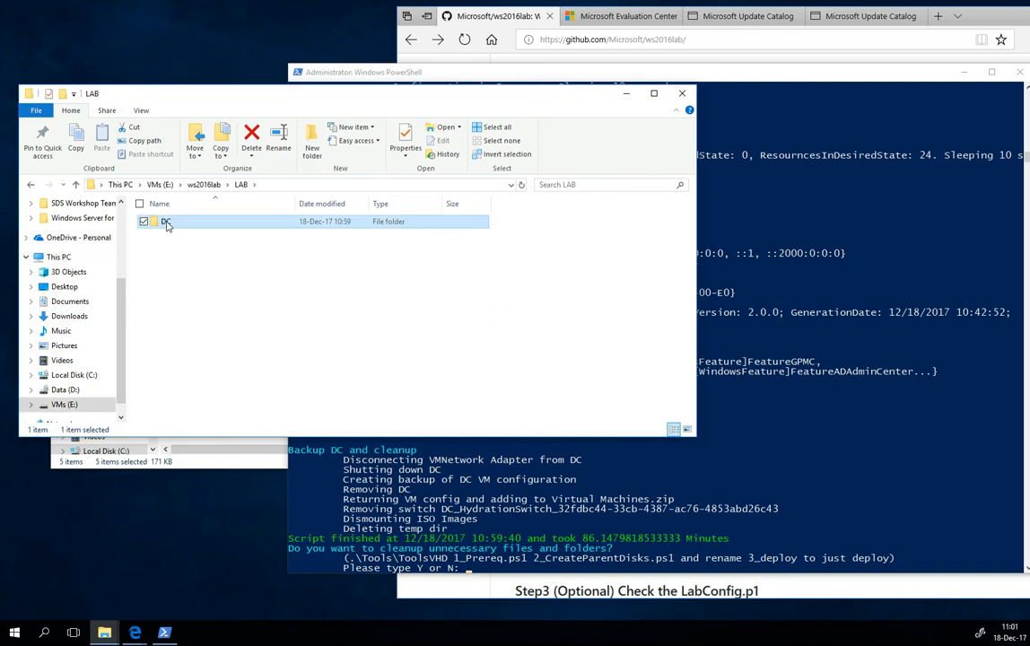
pyautogui.doubleClick(165, 221)
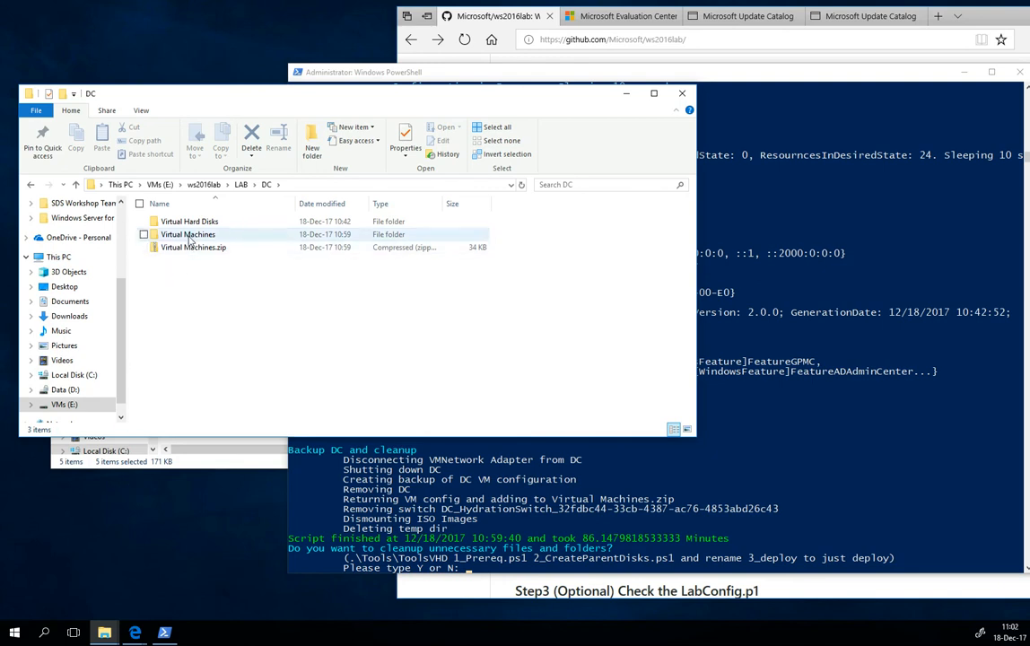
pyautogui.doubleClick(188, 234)
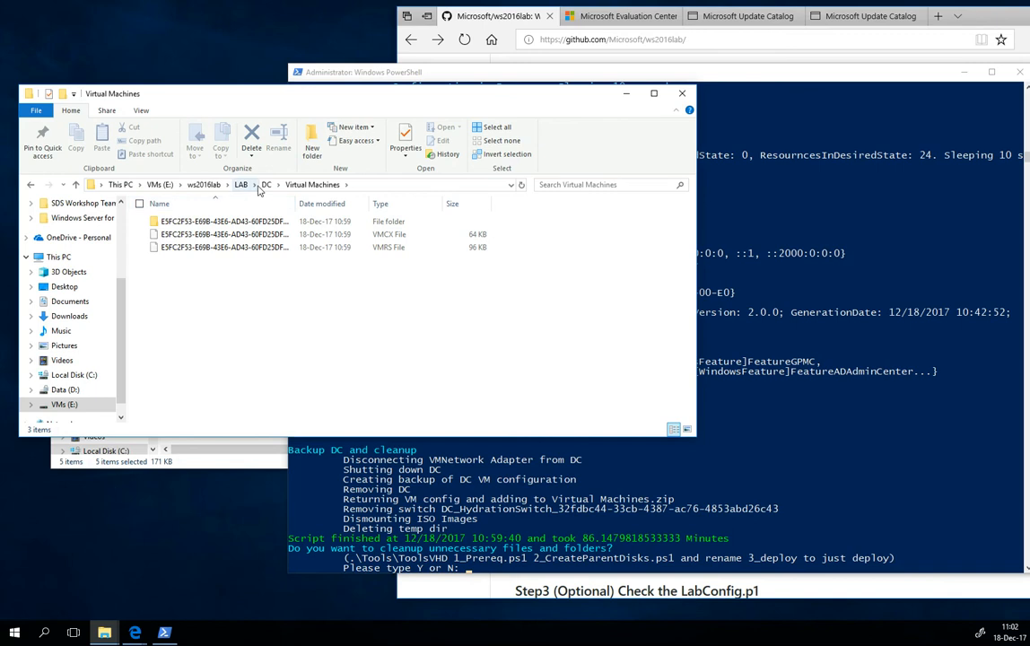
pyautogui.click(267, 184)
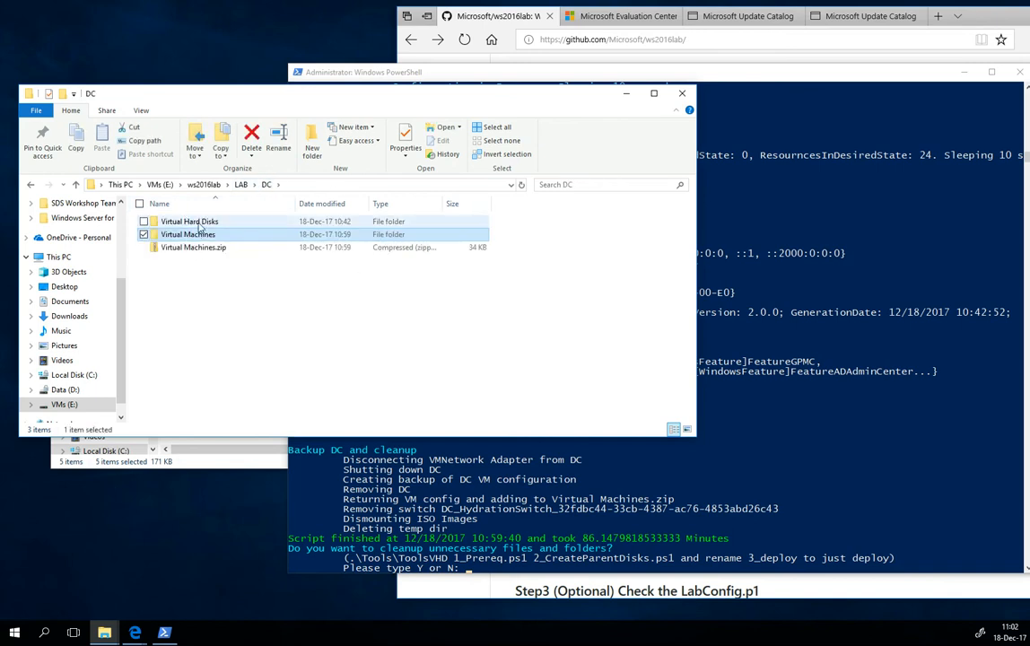
pyautogui.doubleClick(189, 221)
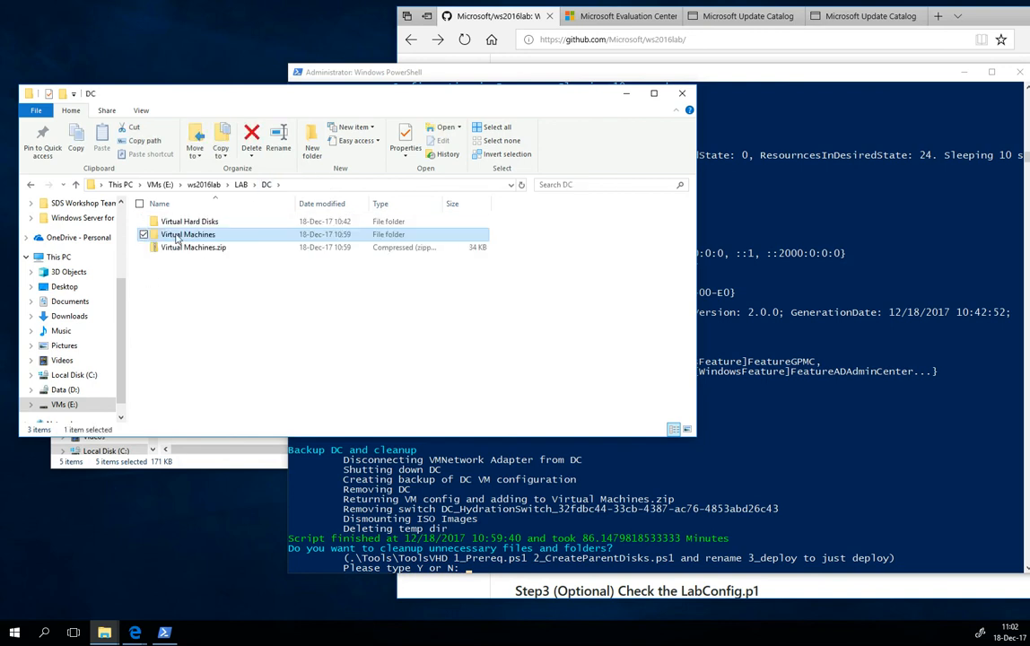
pyautogui.click(193, 247)
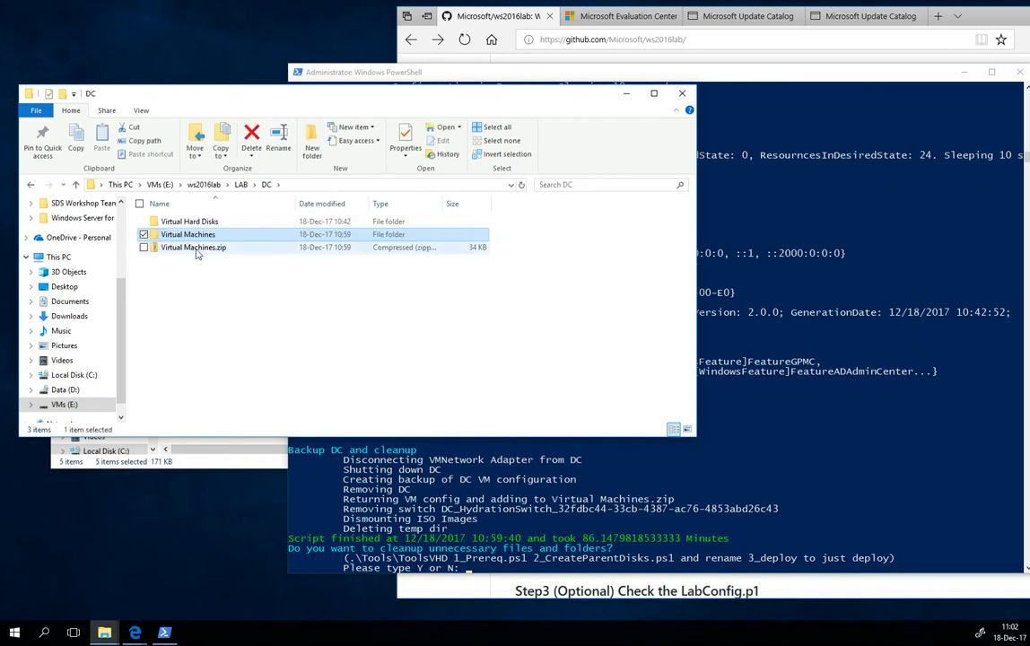
pyautogui.click(187, 234)
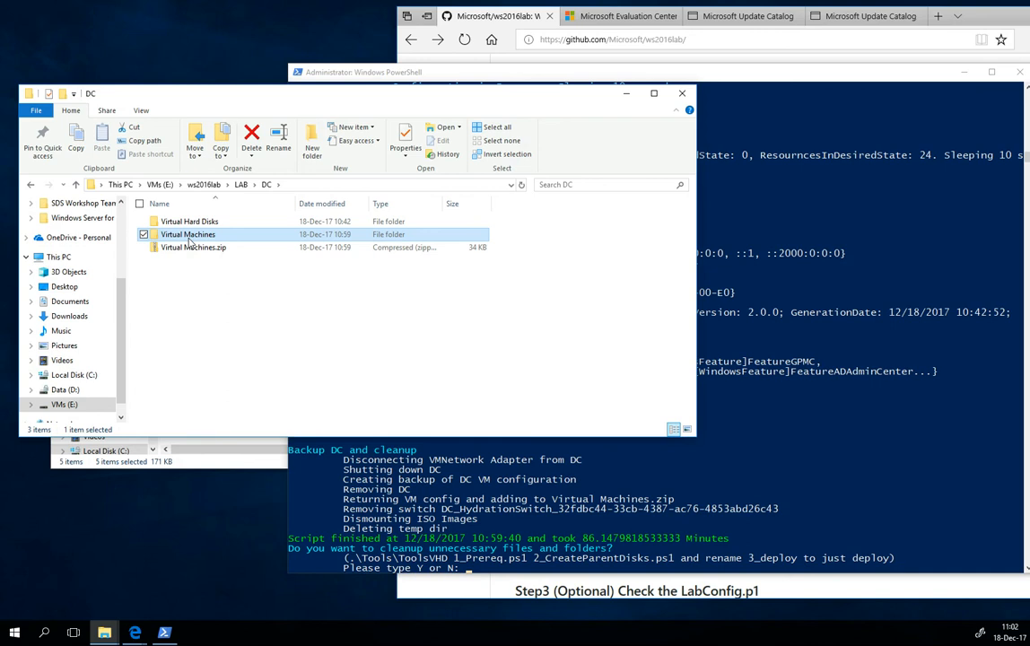
pyautogui.moveTo(189, 235)
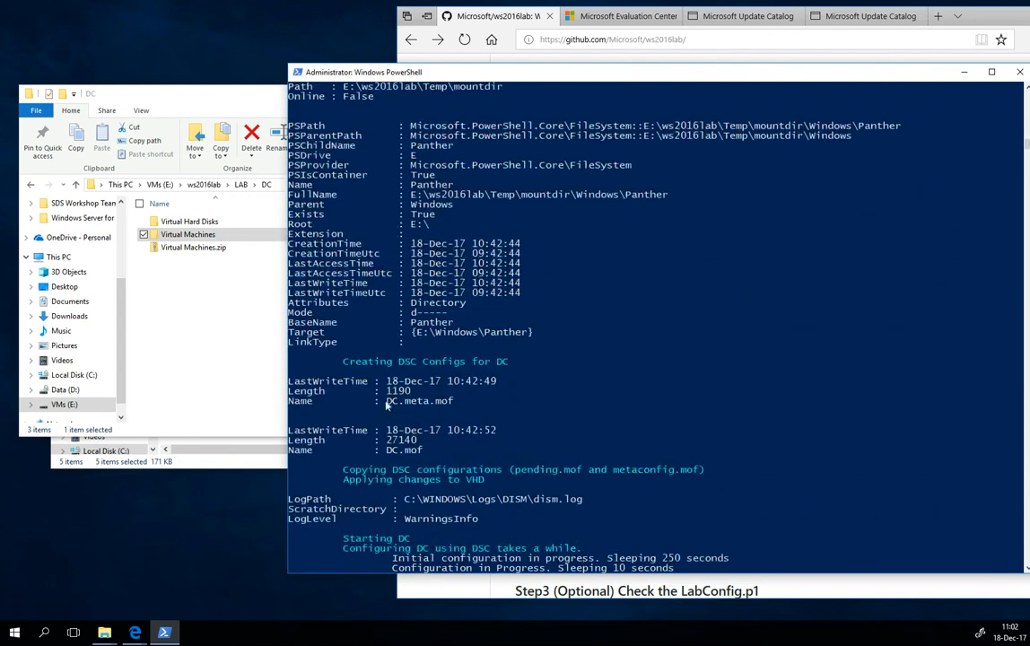
pyautogui.moveTo(376, 497)
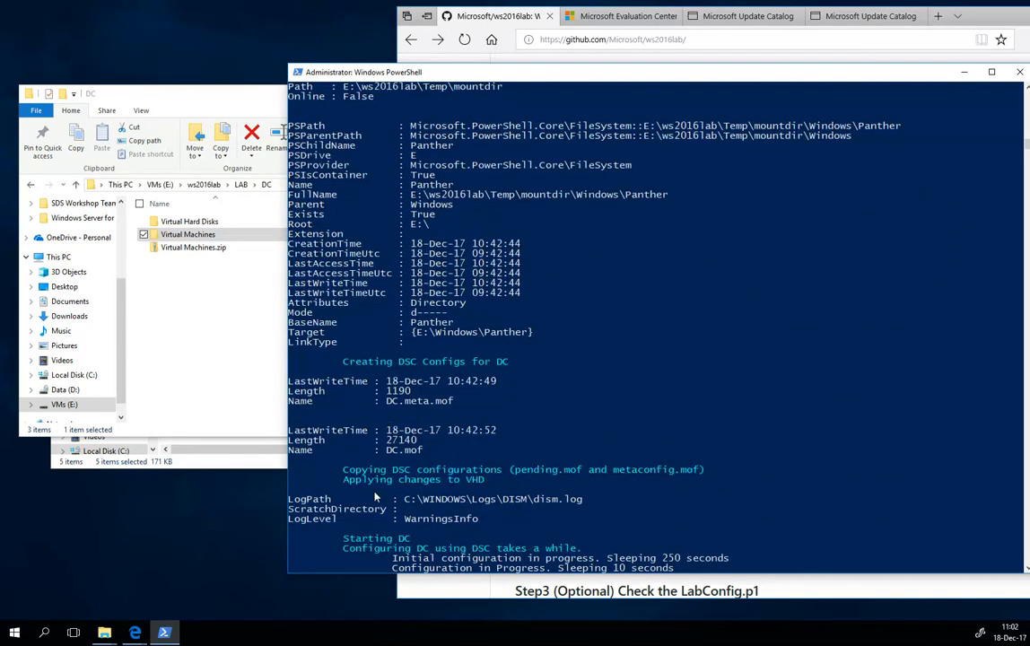
pyautogui.click(188, 234)
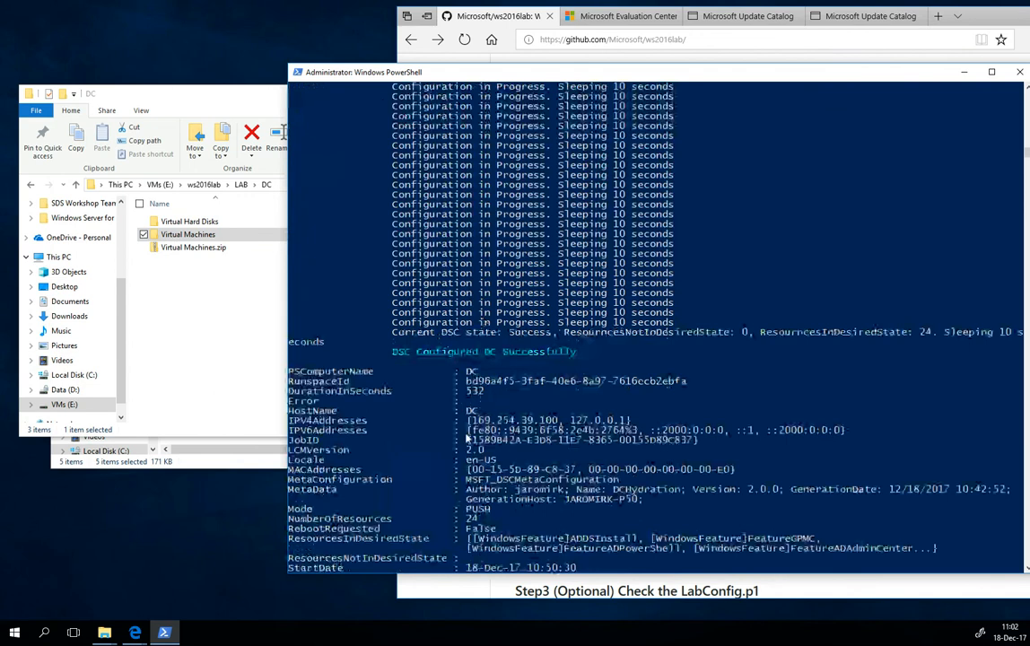
pyautogui.scroll(-3)
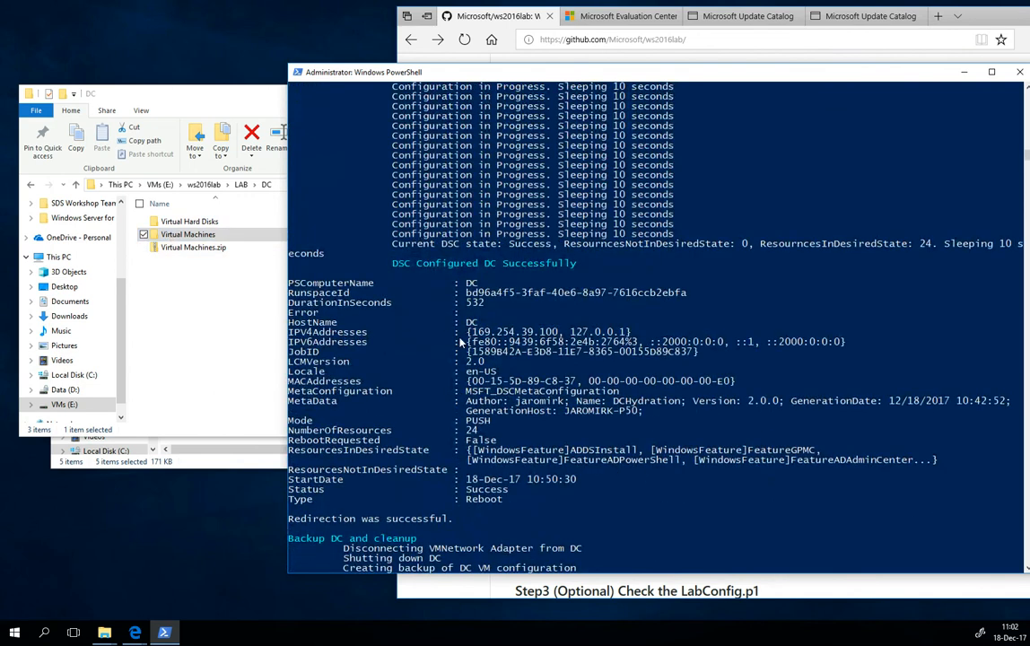
pyautogui.click(193, 247)
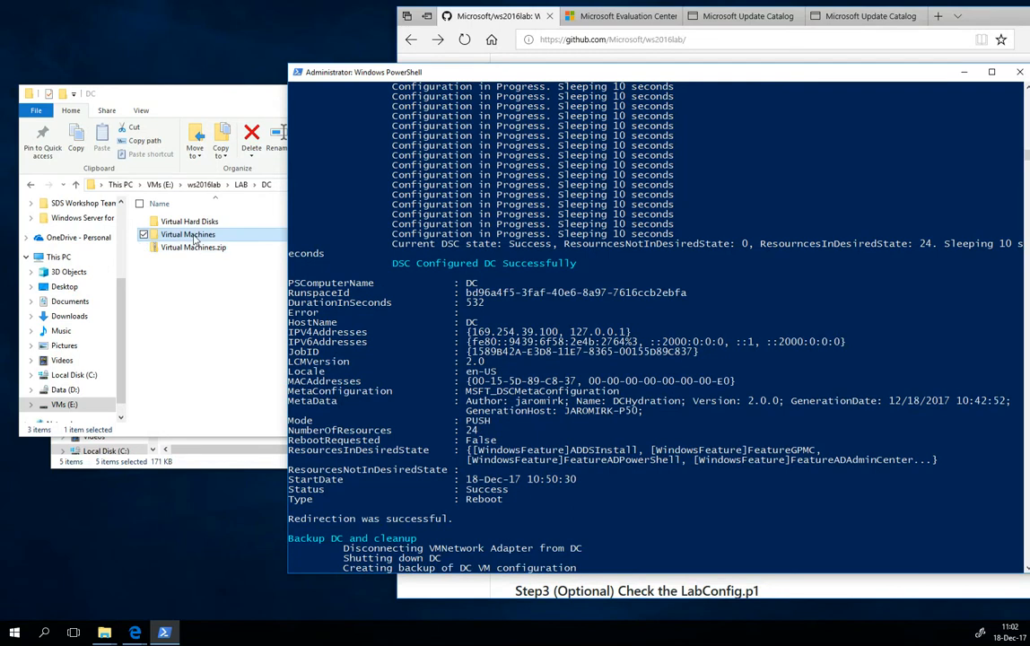
pyautogui.moveTo(213, 237)
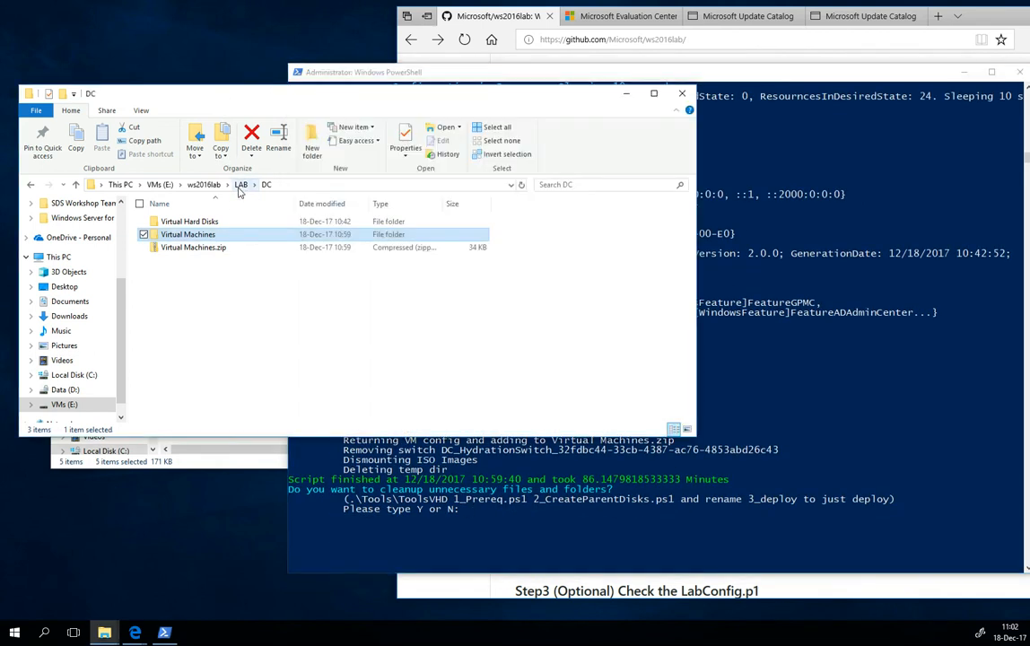
# - Review the ws2016lab scripts and Tools/ToolsVHD folders, then confirm the PowerShell cleanup with y
pyautogui.click(203, 184)
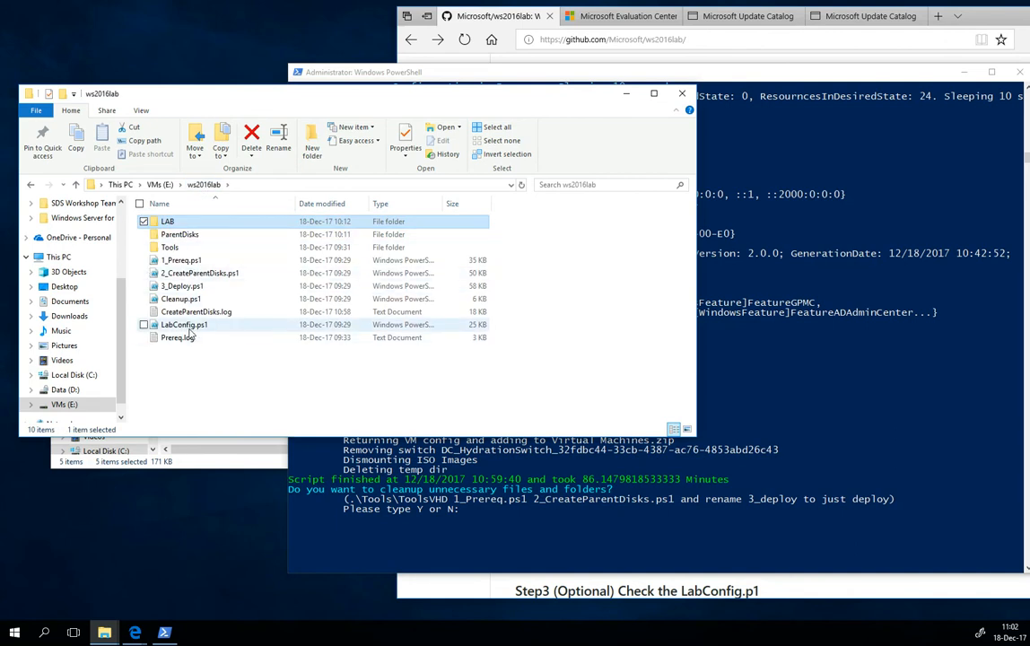
pyautogui.click(181, 259)
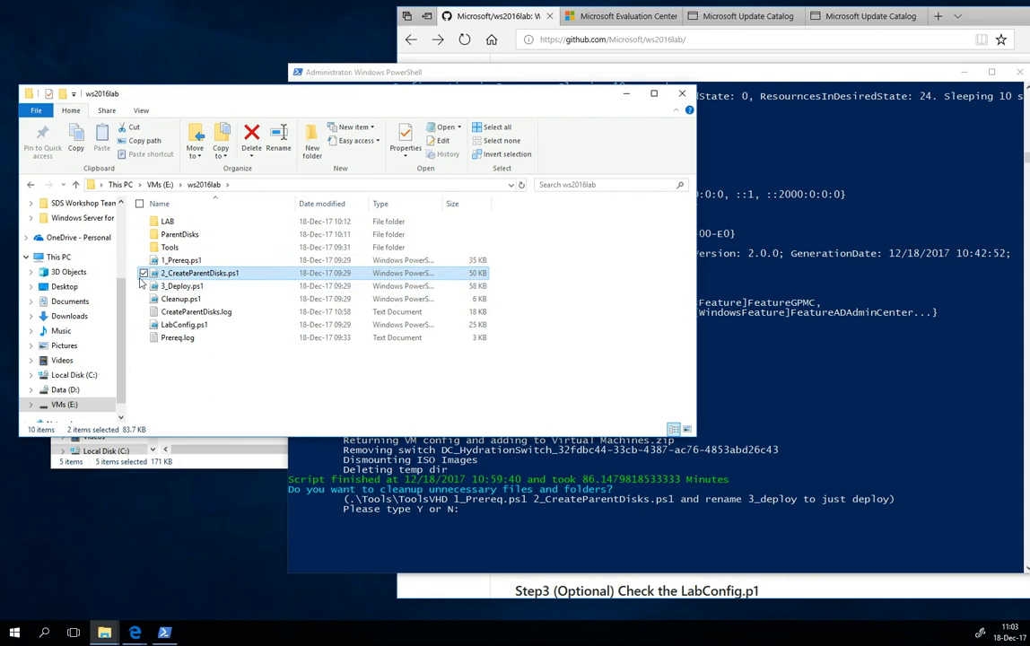
pyautogui.doubleClick(169, 247)
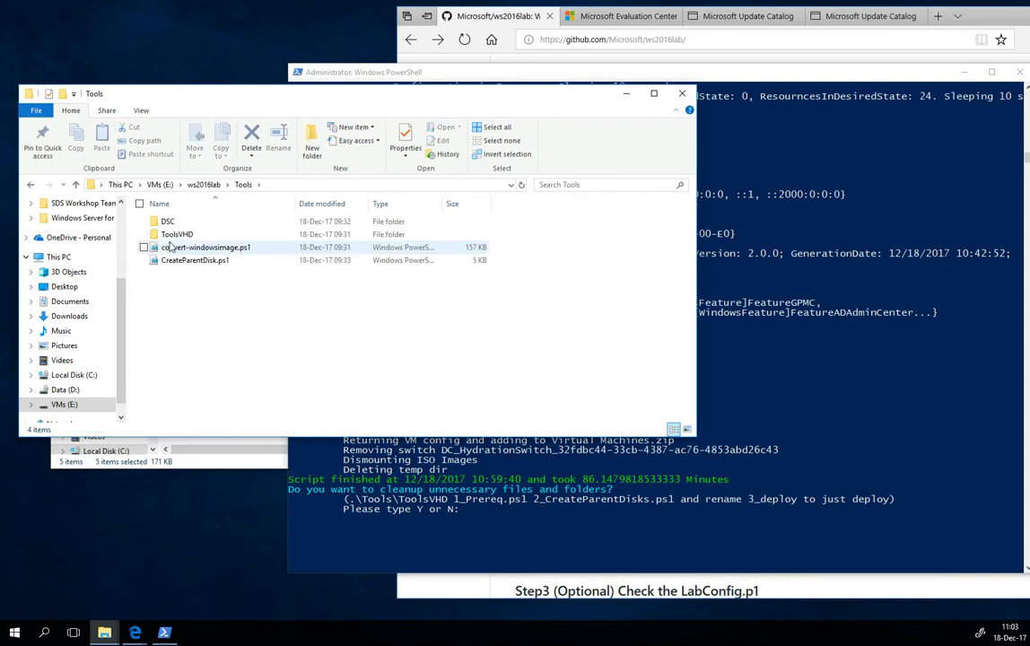
pyautogui.click(176, 234)
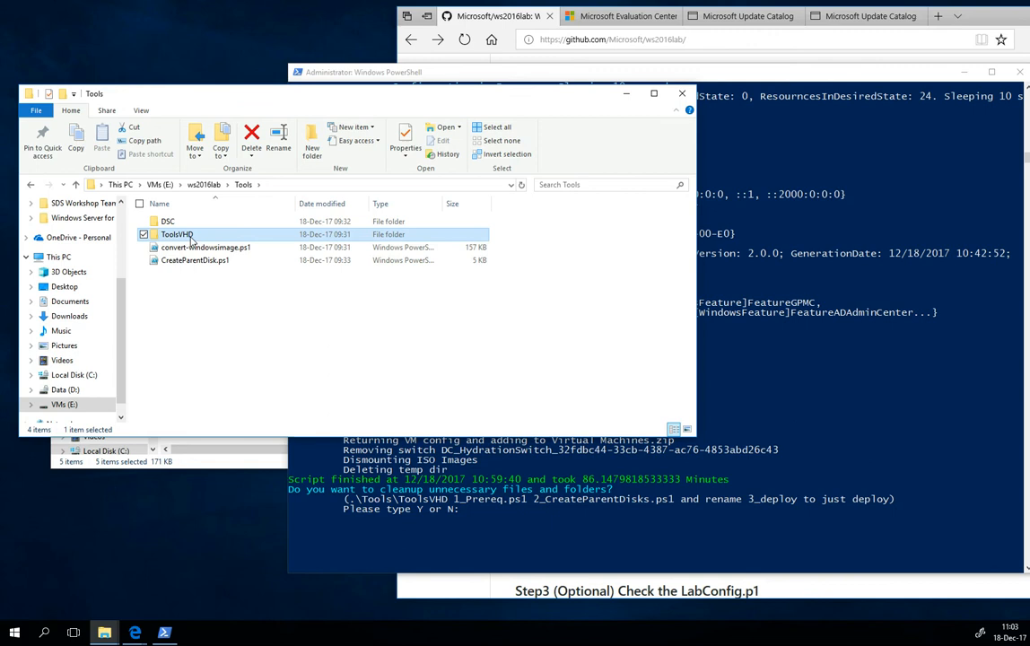
pyautogui.click(168, 221)
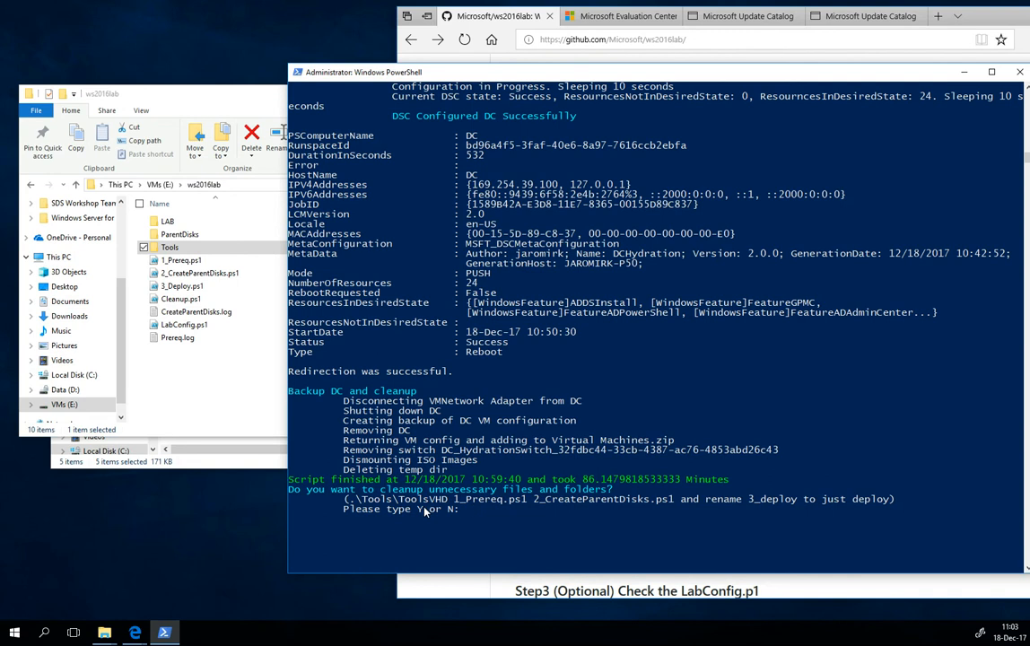
pyautogui.write('y')
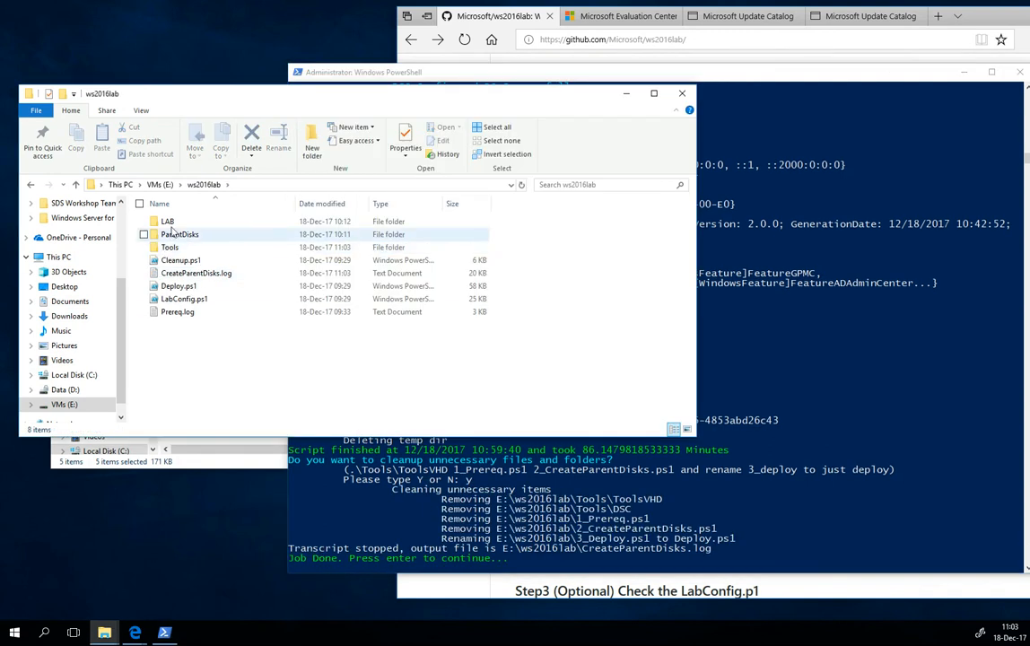
pyautogui.doubleClick(170, 246)
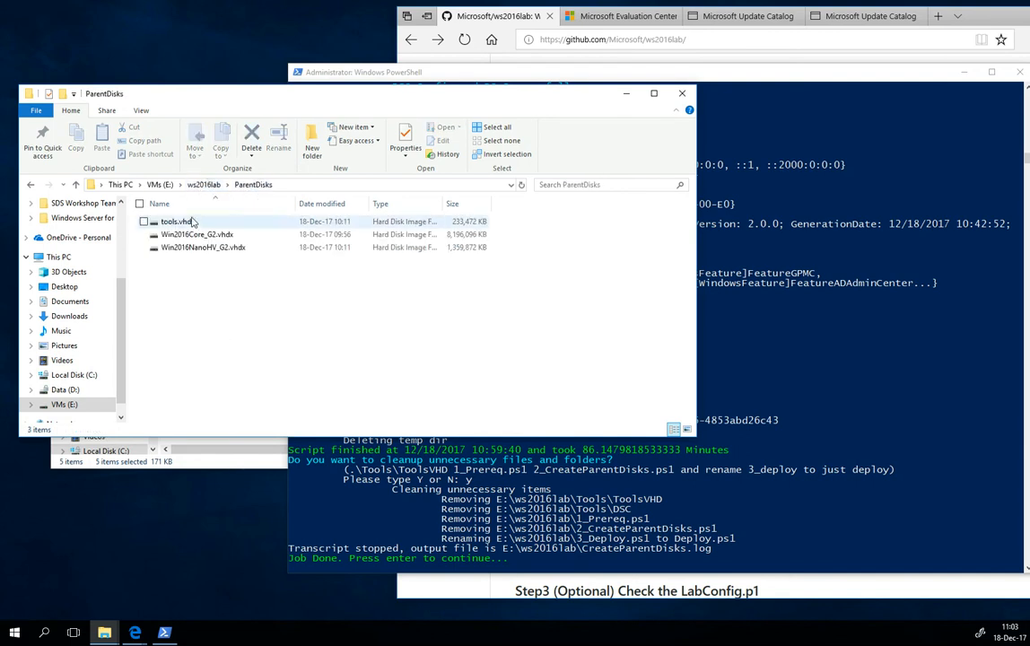
pyautogui.click(176, 222)
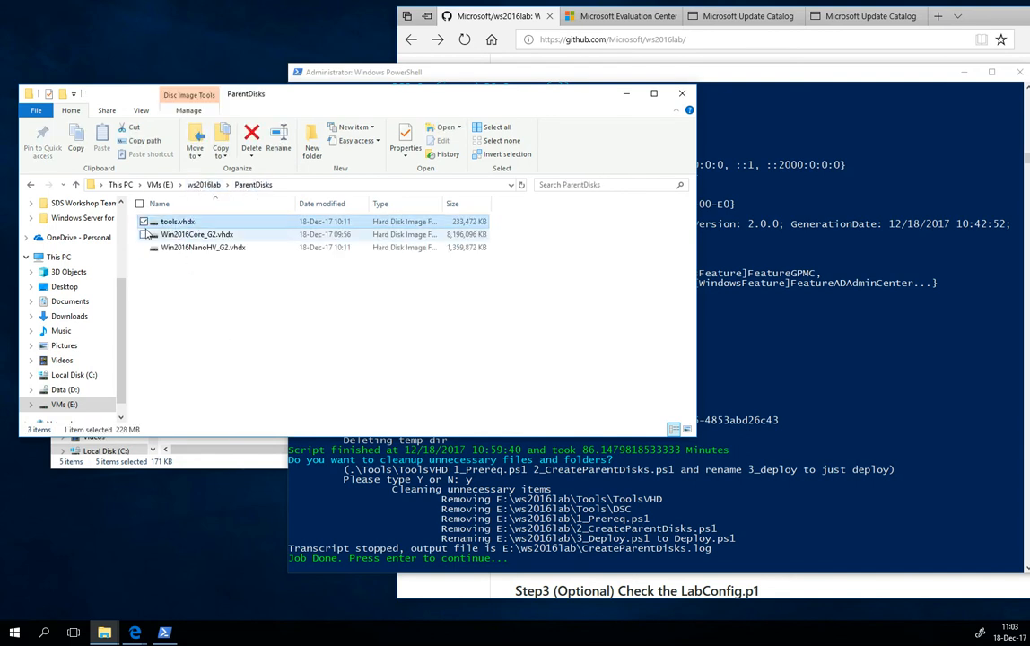
pyautogui.click(177, 220)
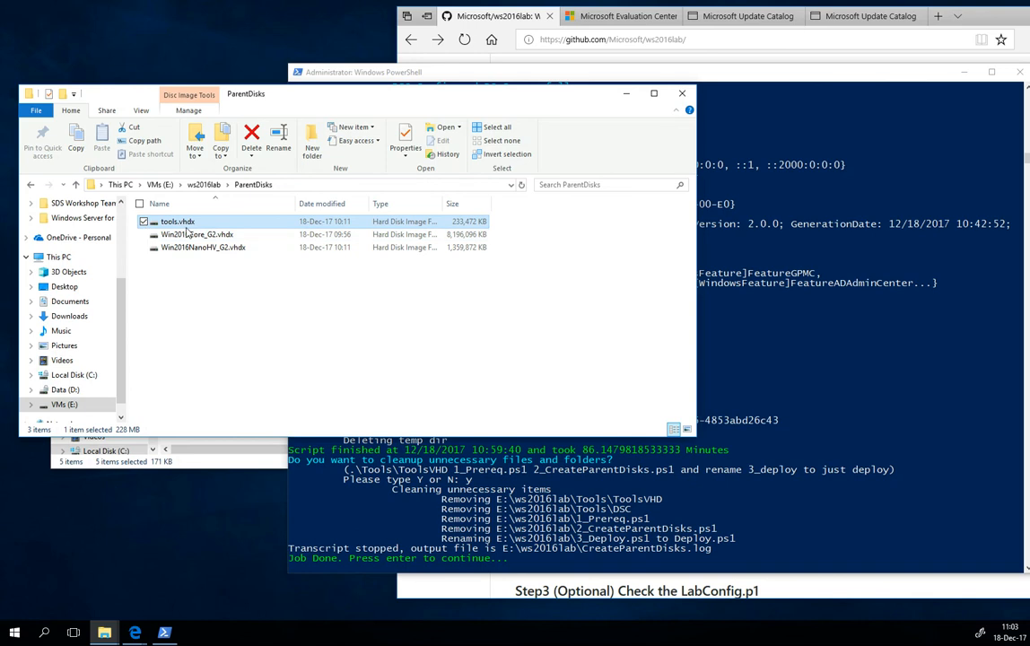
pyautogui.moveTo(184, 230)
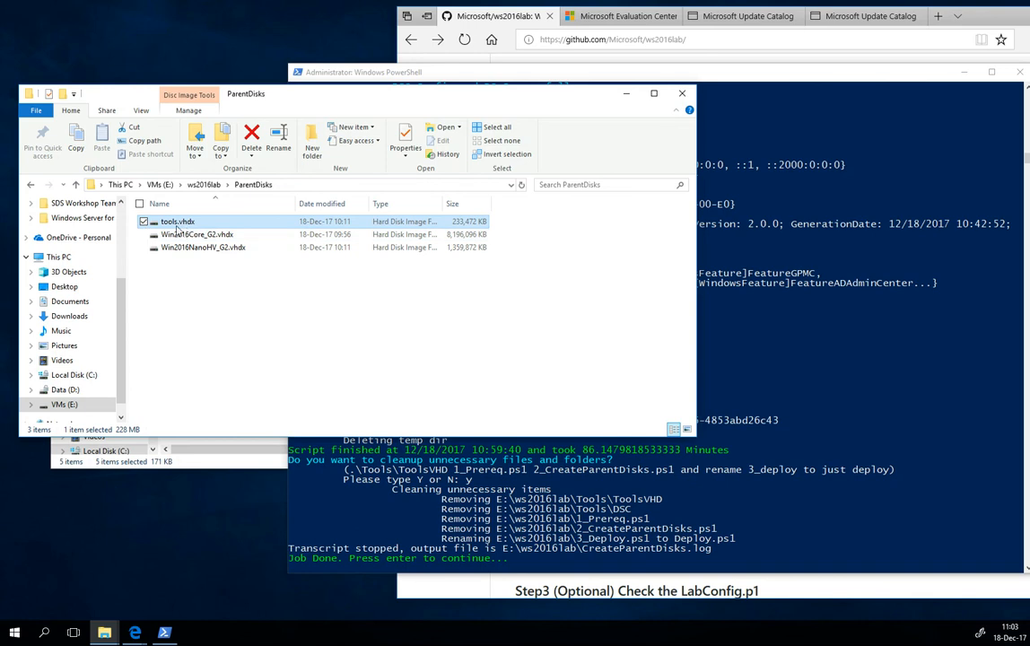
pyautogui.click(198, 234)
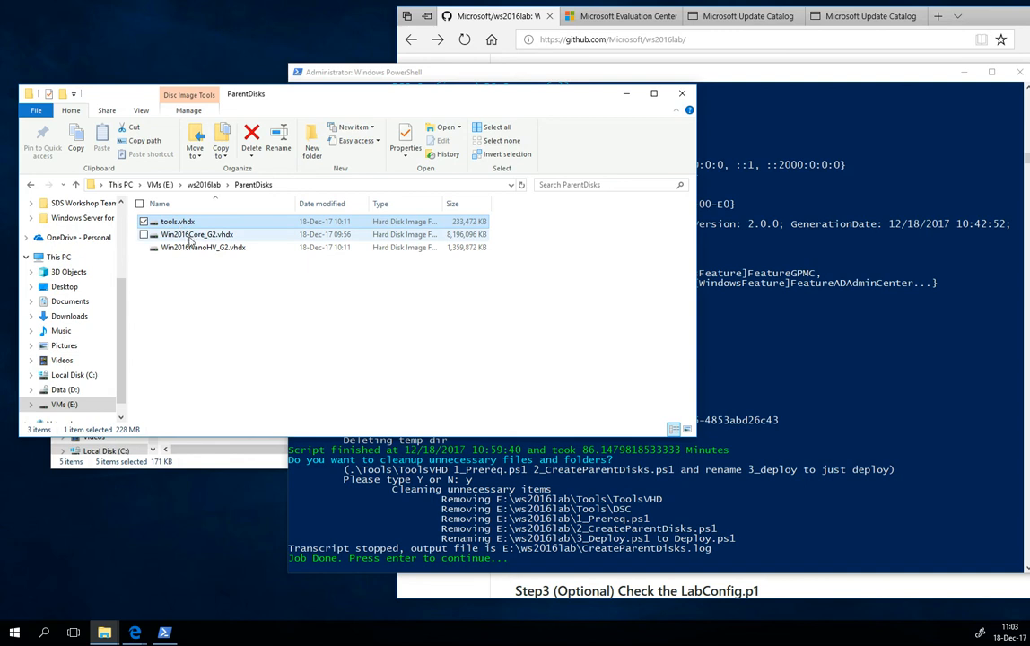
pyautogui.click(202, 247)
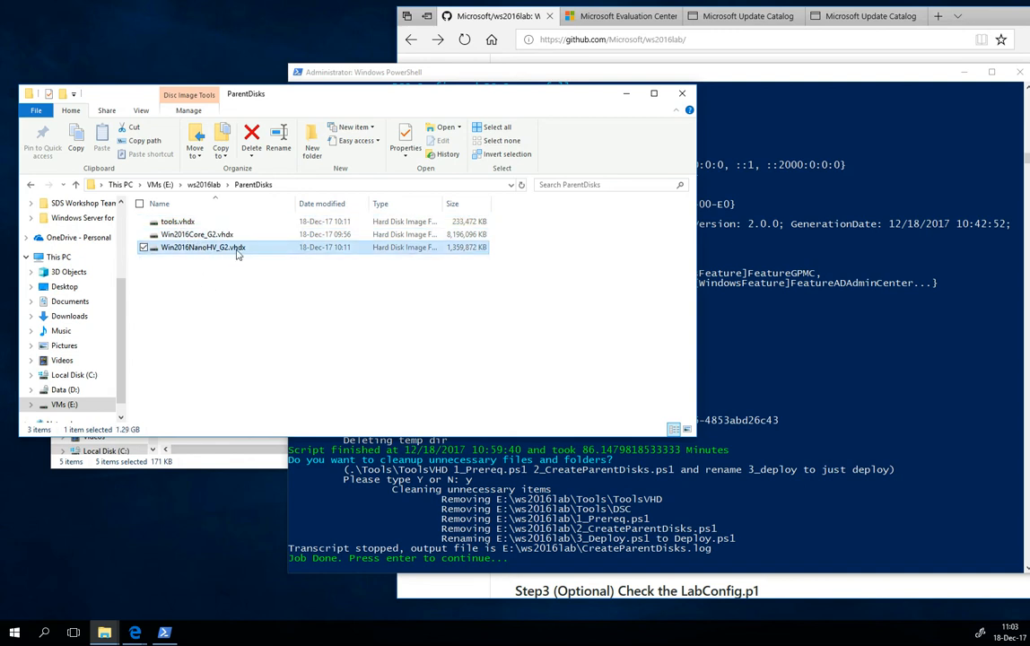
pyautogui.moveTo(202, 247)
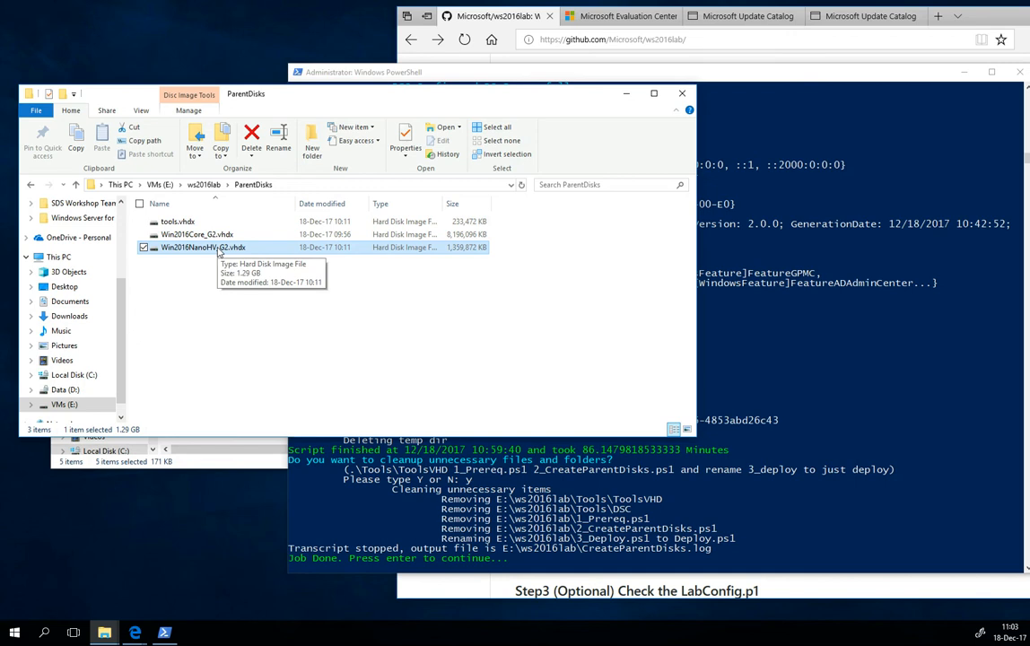
pyautogui.moveTo(201, 194)
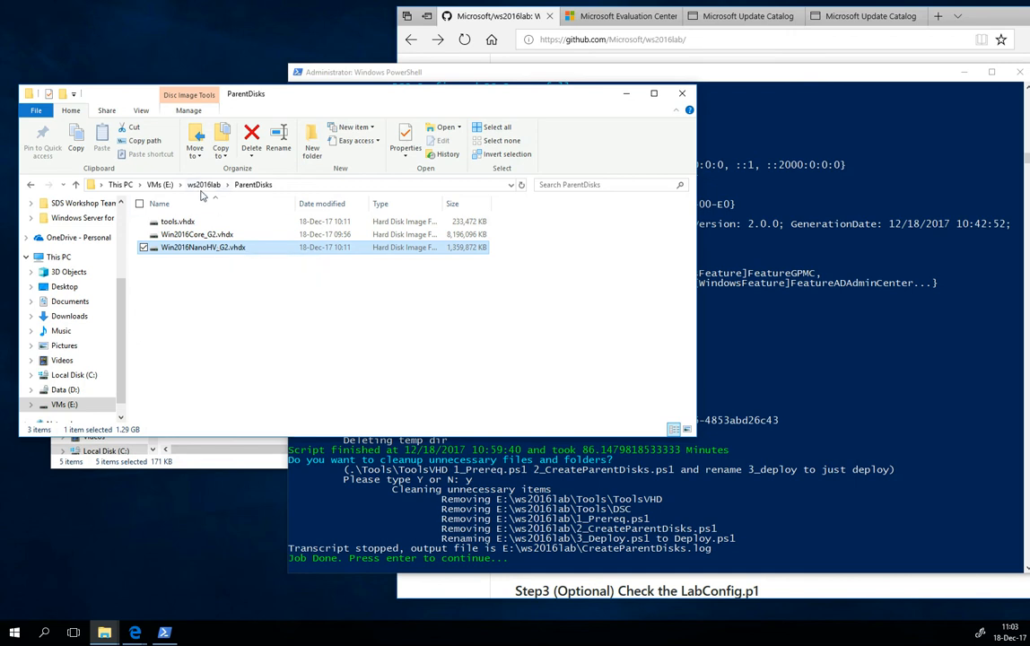
pyautogui.click(203, 184)
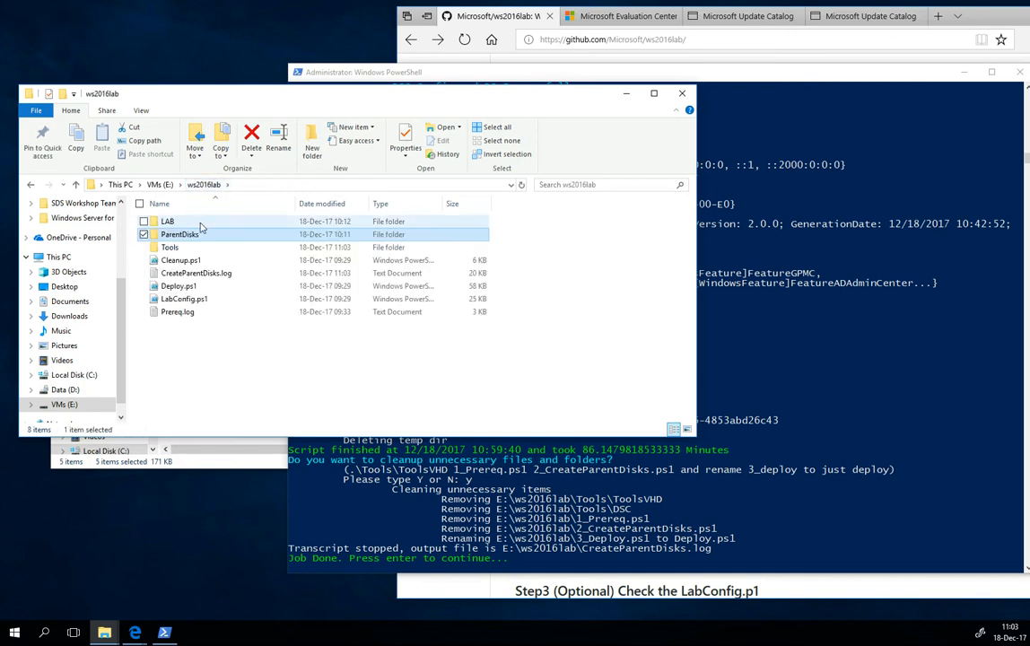
pyautogui.moveTo(197, 234)
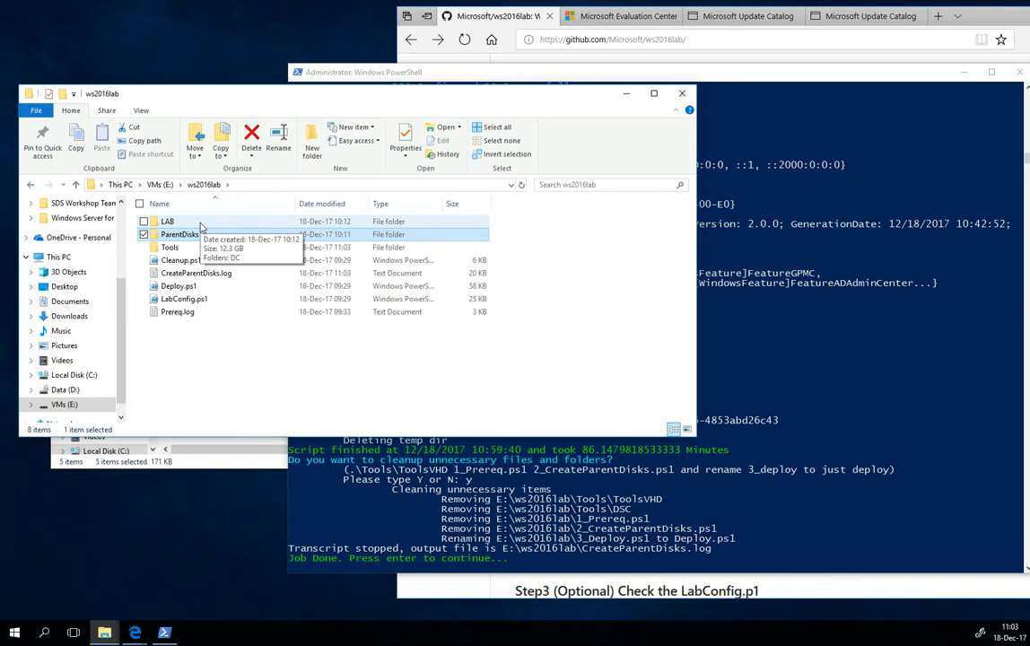
pyautogui.doubleClick(180, 234)
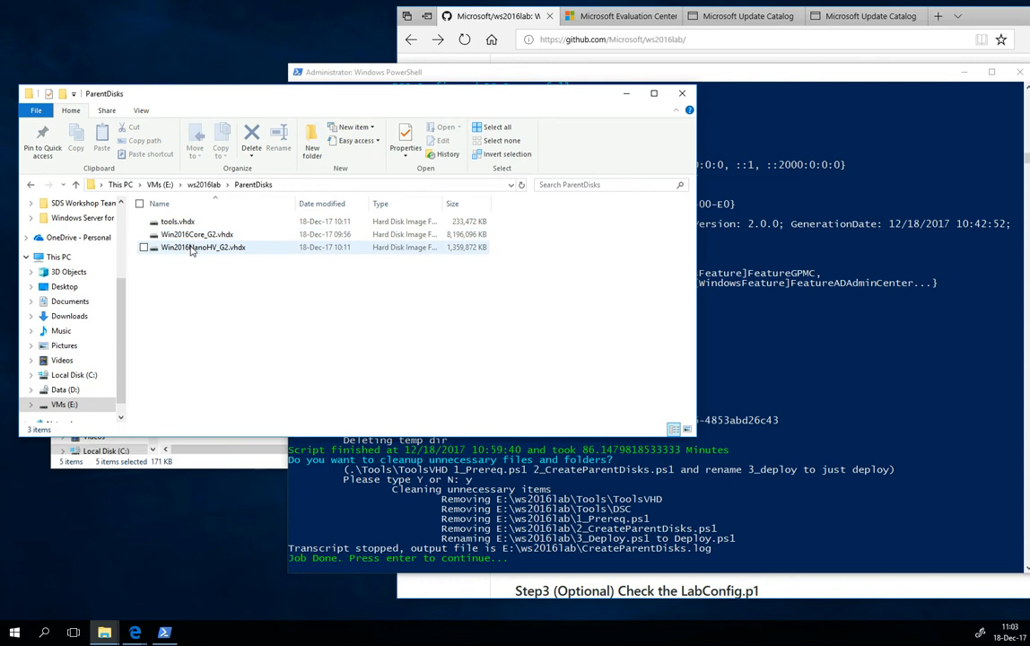
pyautogui.click(205, 184)
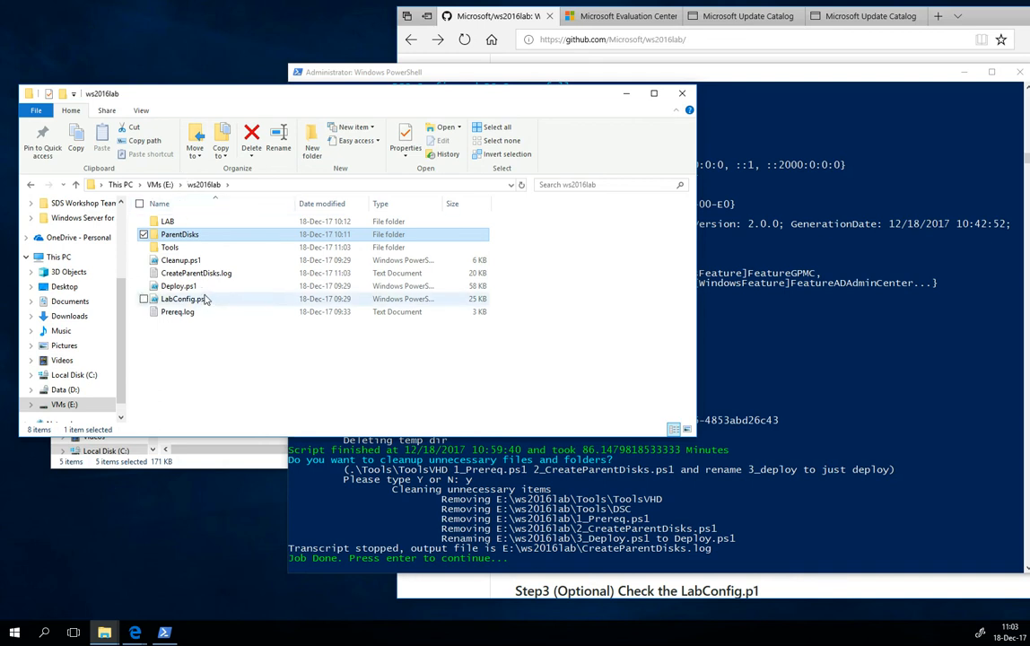
pyautogui.moveTo(181, 261)
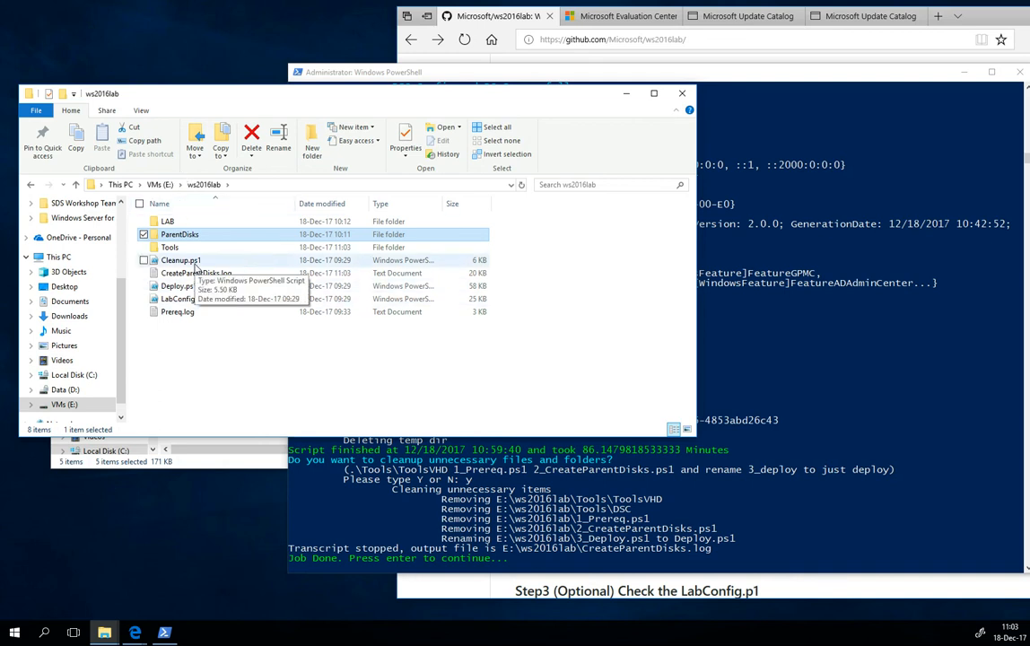
pyautogui.moveTo(170, 247)
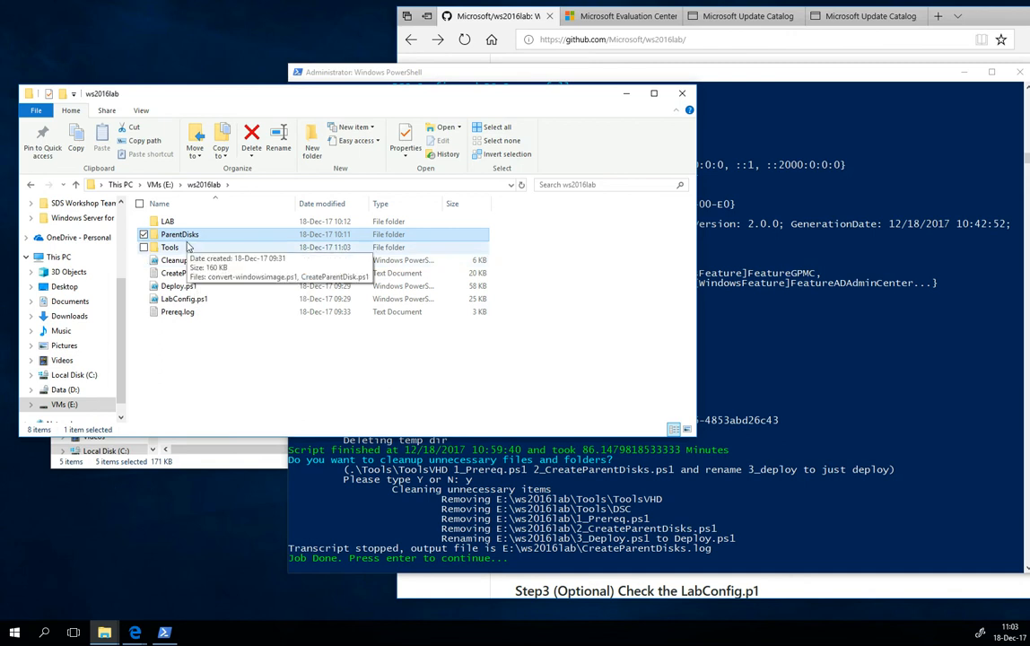